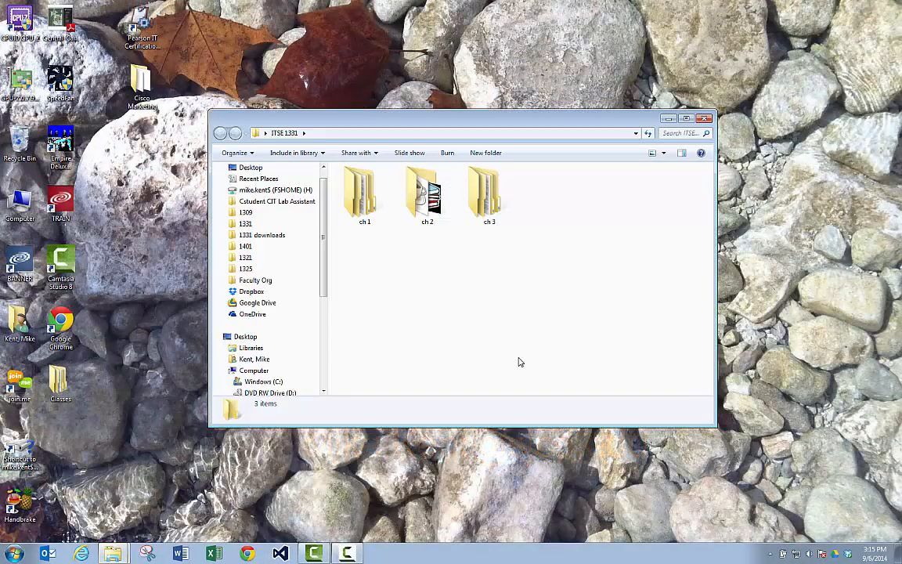
Navigate into ch 3 > Flooring and select the Flooring.sln solution file
double_click(489, 192)
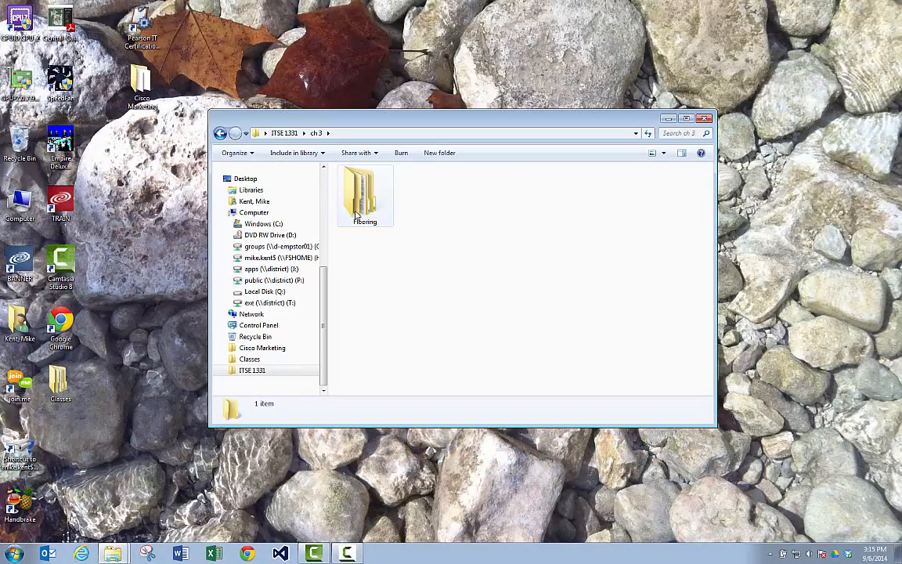
double_click(363, 194)
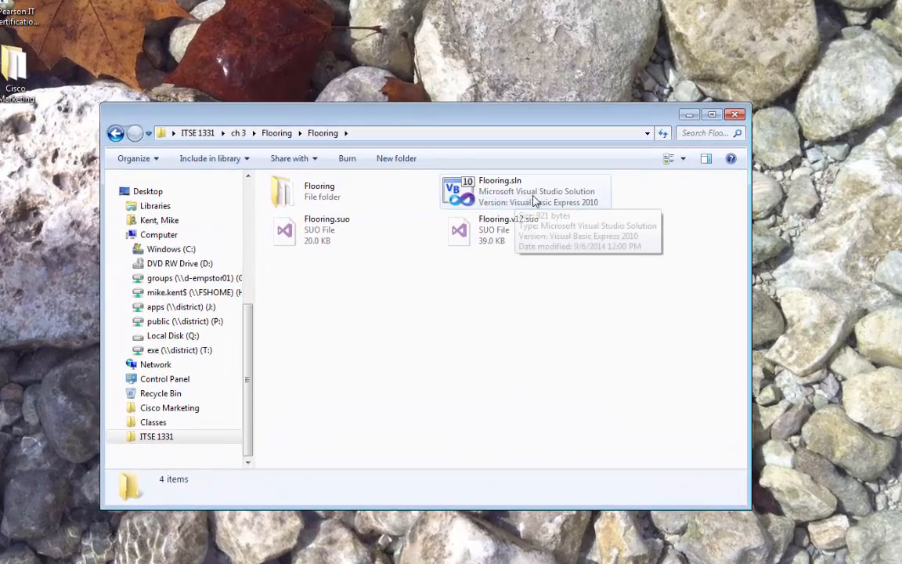
left_click(525, 191)
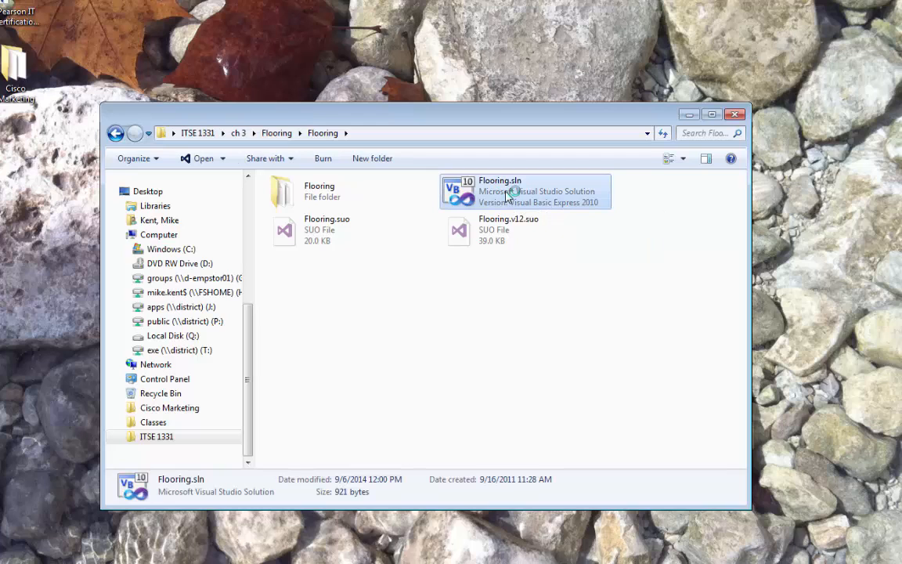
Open Flooring.sln and view Form1's design with its length, width and cost controls
double_click(500, 191)
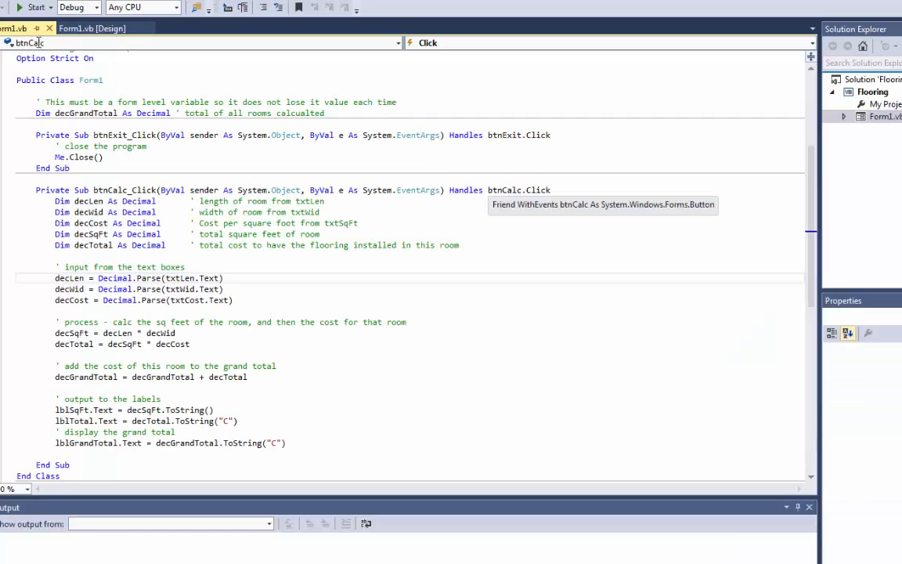
left_click(91, 28)
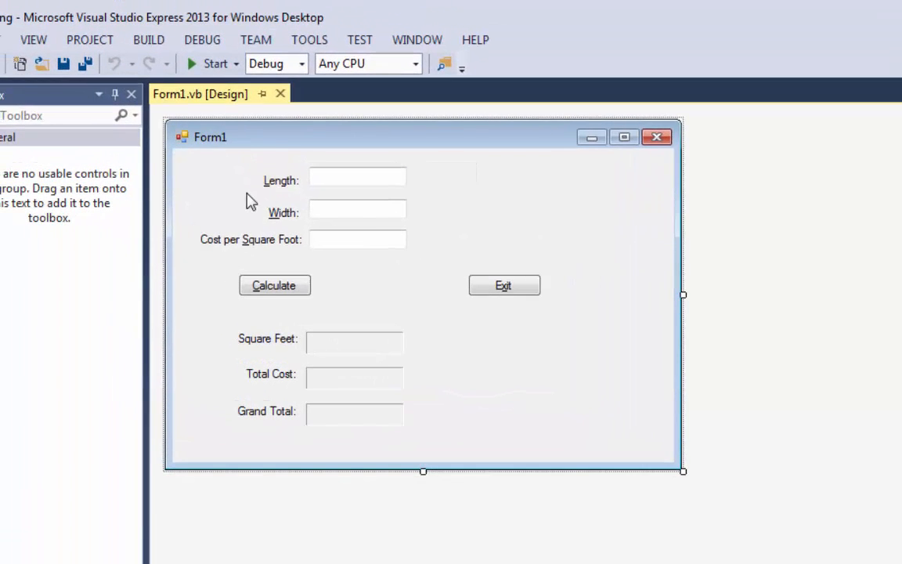
mouse_move(339, 173)
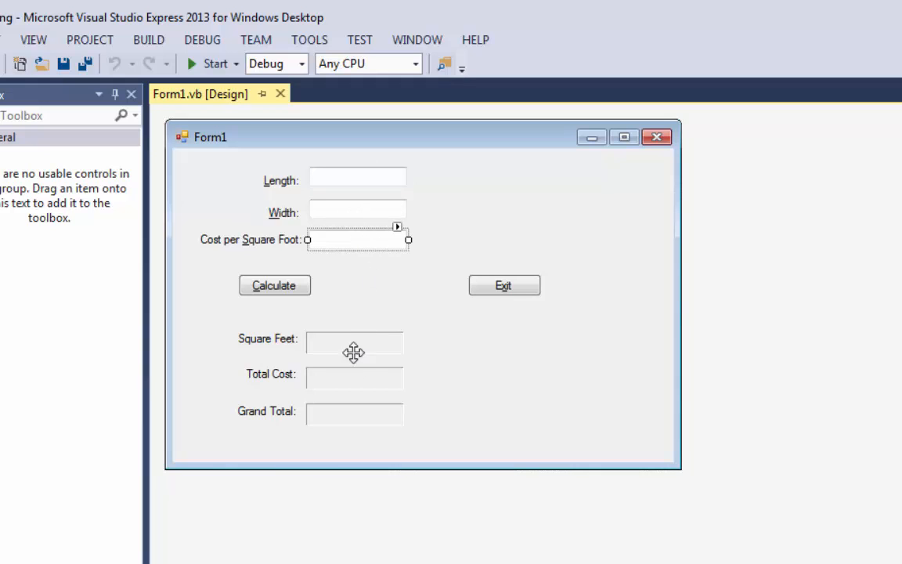
left_click(354, 411)
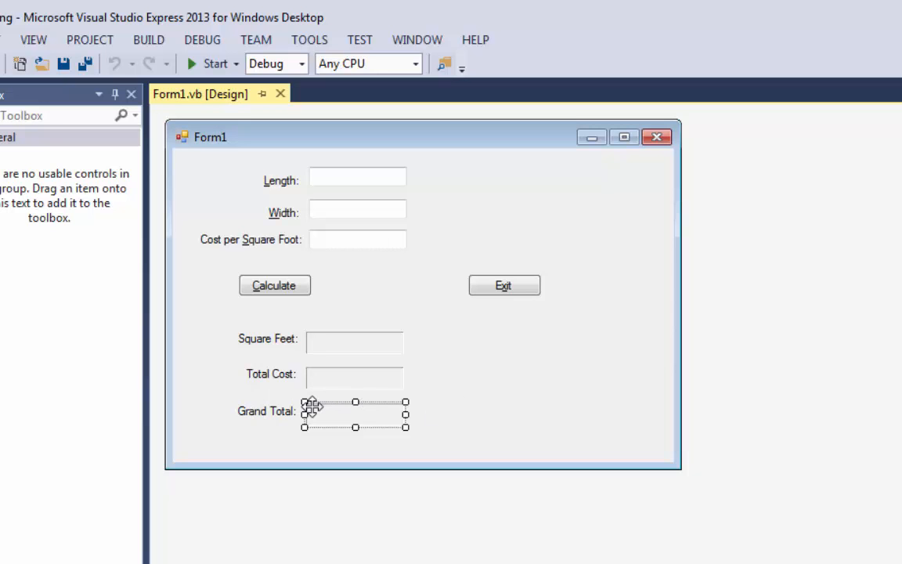
mouse_move(276, 285)
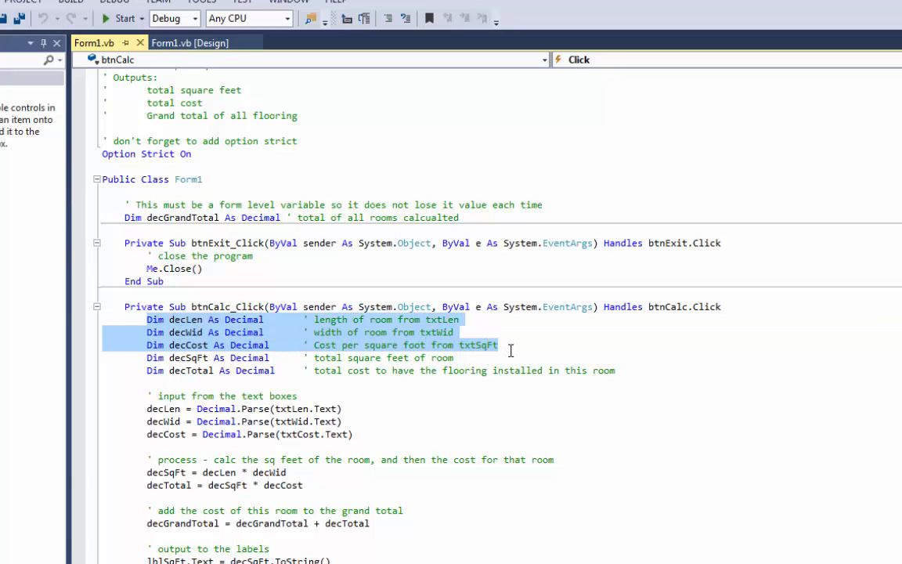
Highlight the Decimal.Parse input lines and the decTotal variable in btnCalc_Click
left_click(149, 421)
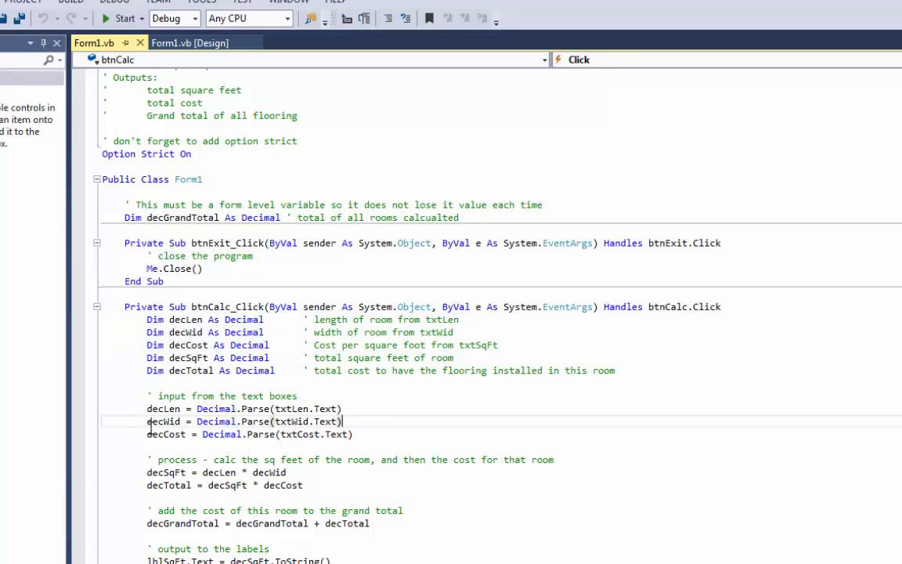
left_click_drag(147, 407, 352, 434)
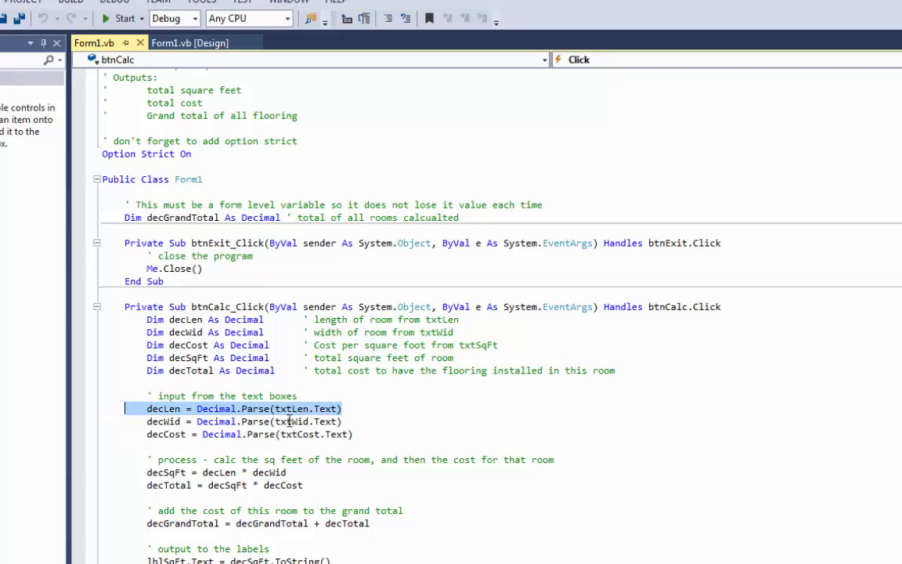
mouse_move(326, 413)
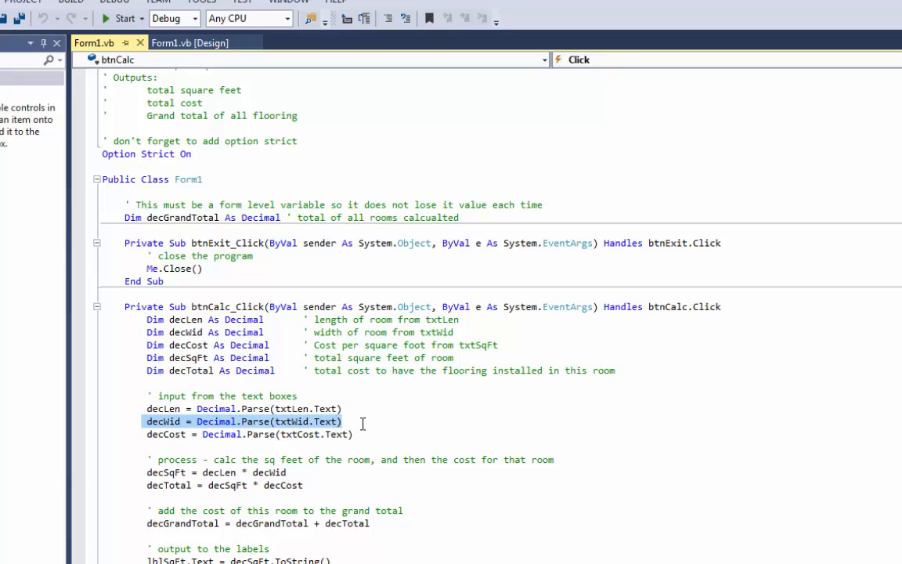
left_click(313, 434)
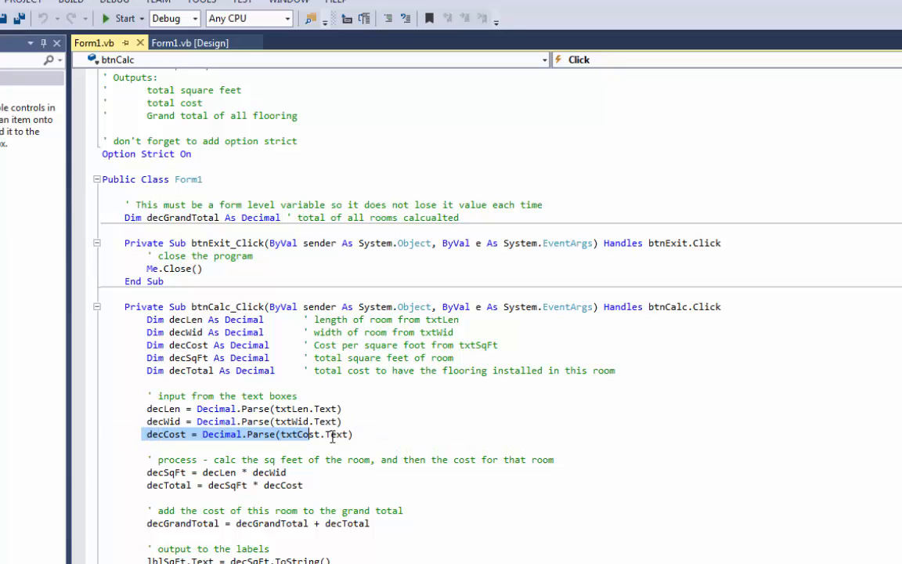
scroll("down", 3)
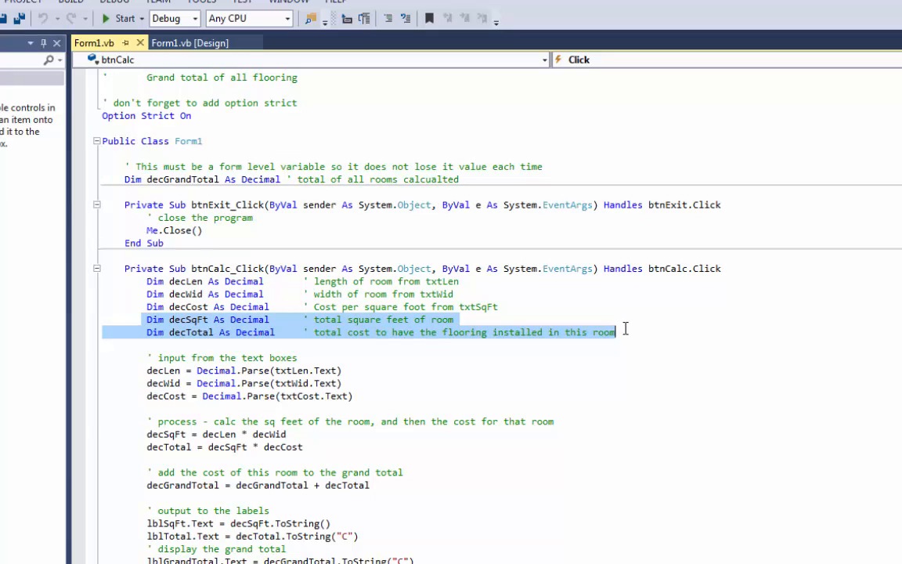
mouse_move(243, 381)
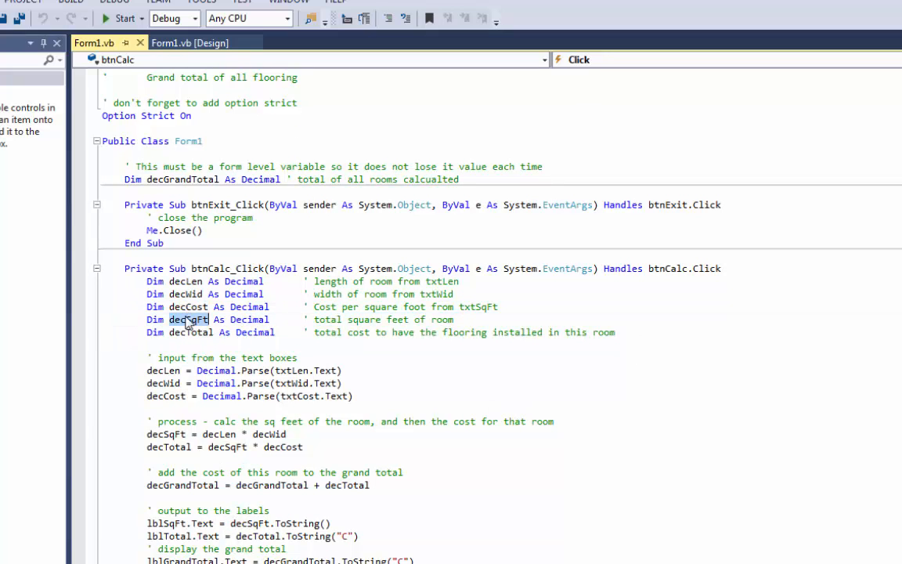
mouse_move(289, 351)
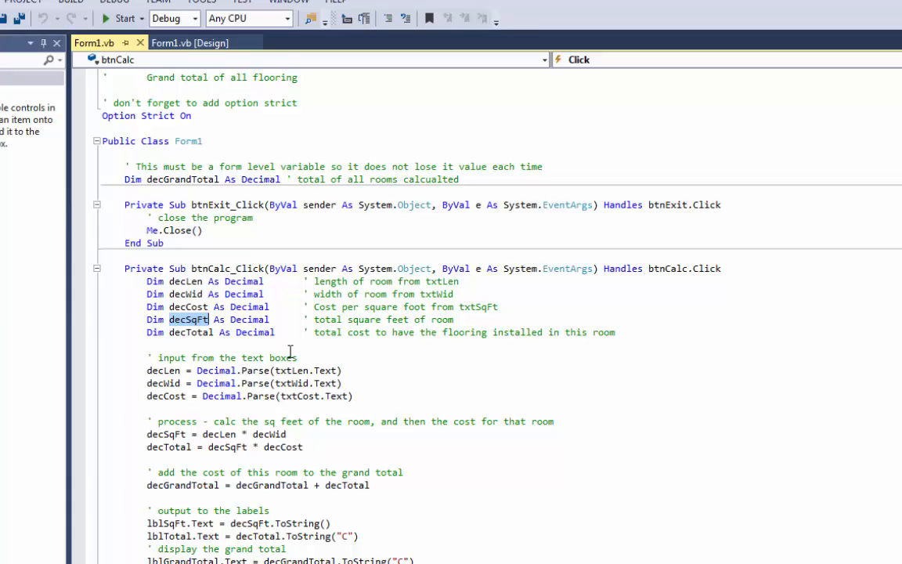
double_click(192, 332)
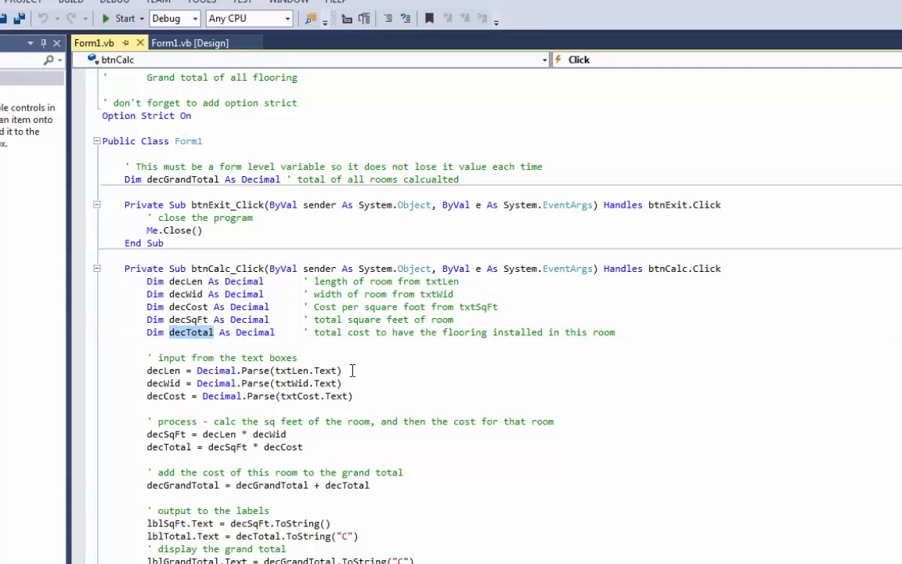
mouse_move(292, 436)
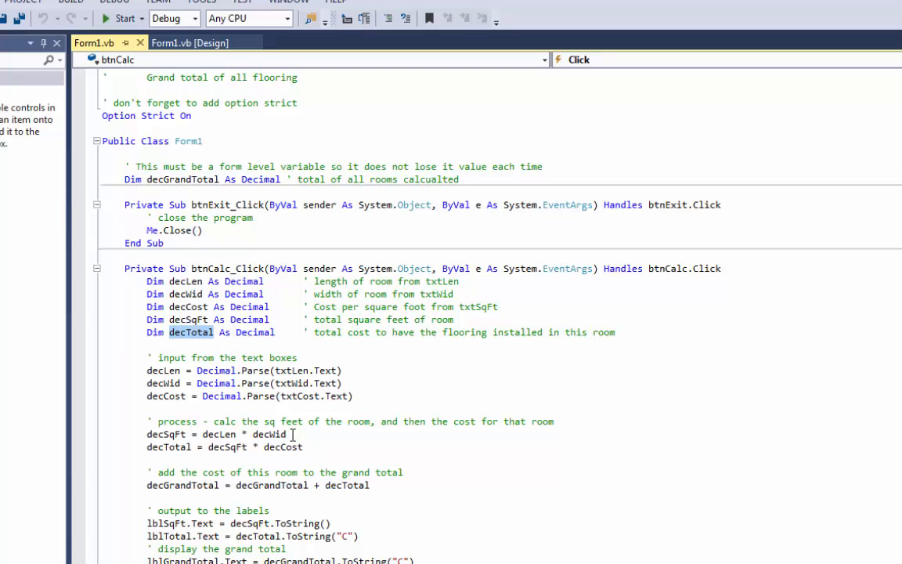
mouse_move(395, 353)
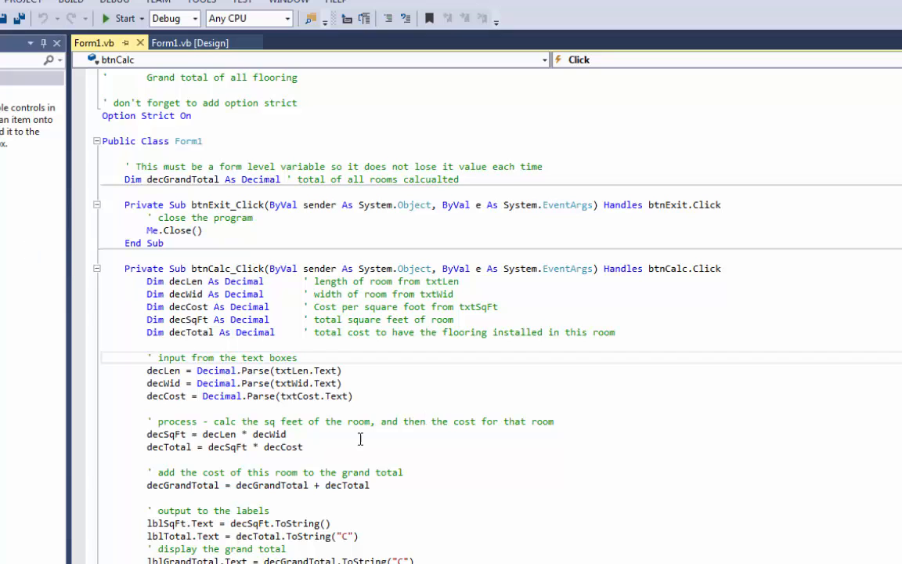
mouse_move(373, 472)
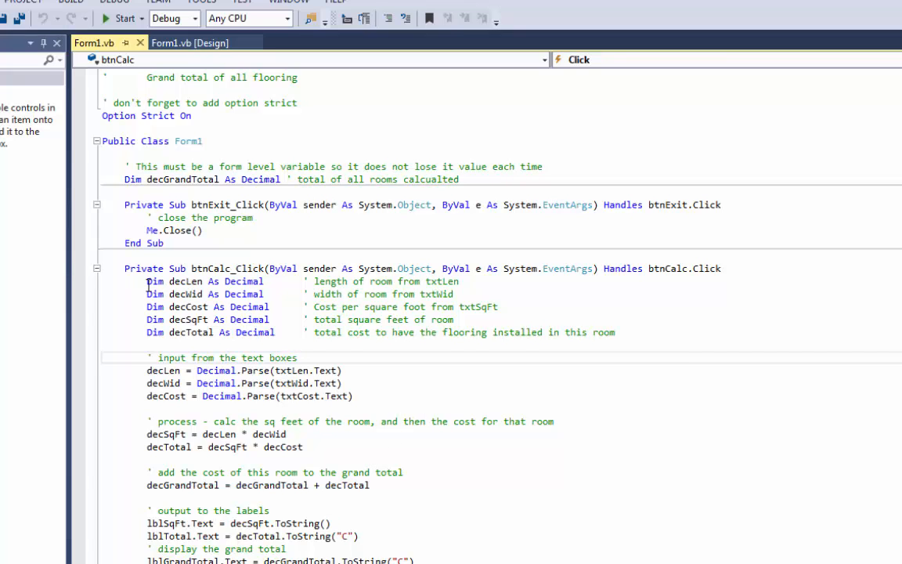
left_click_drag(146, 282, 615, 332)
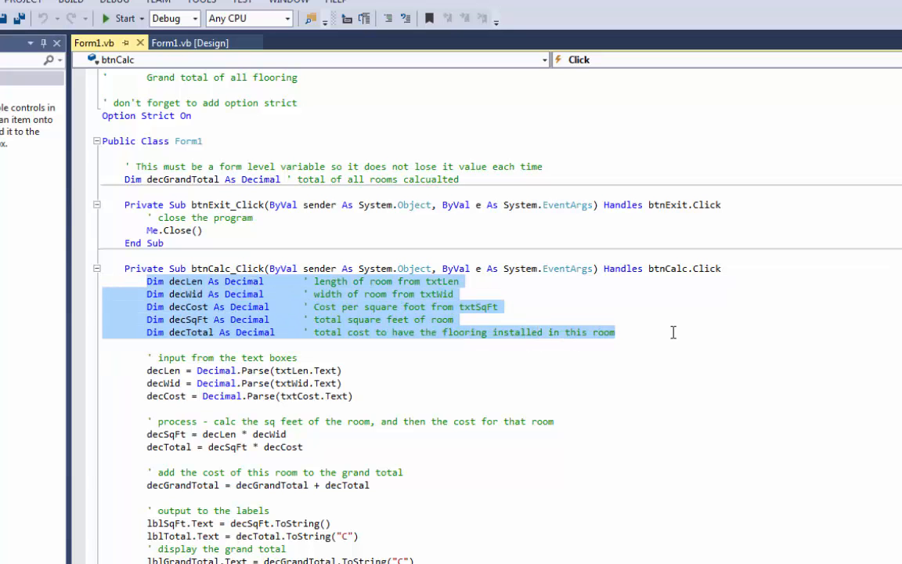
mouse_move(442, 371)
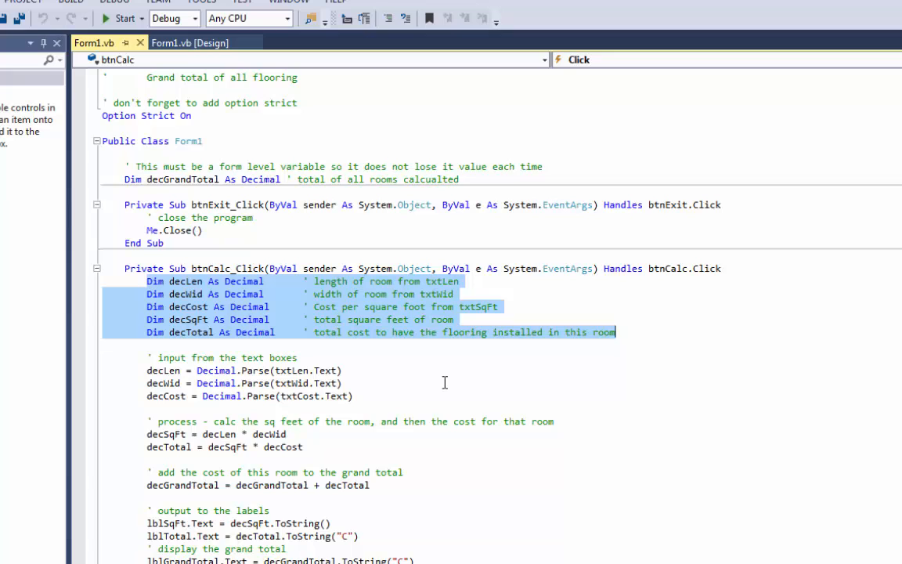
mouse_move(150, 304)
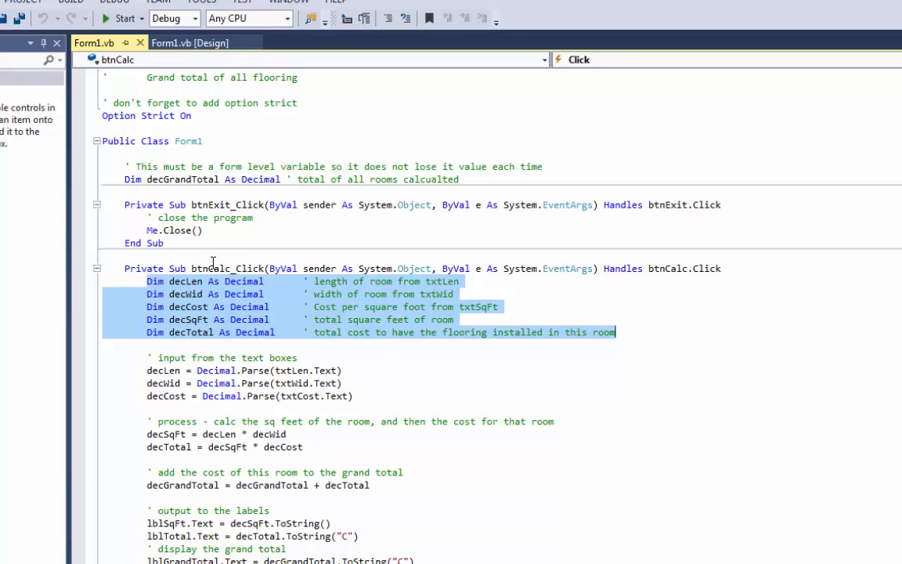
mouse_move(187, 332)
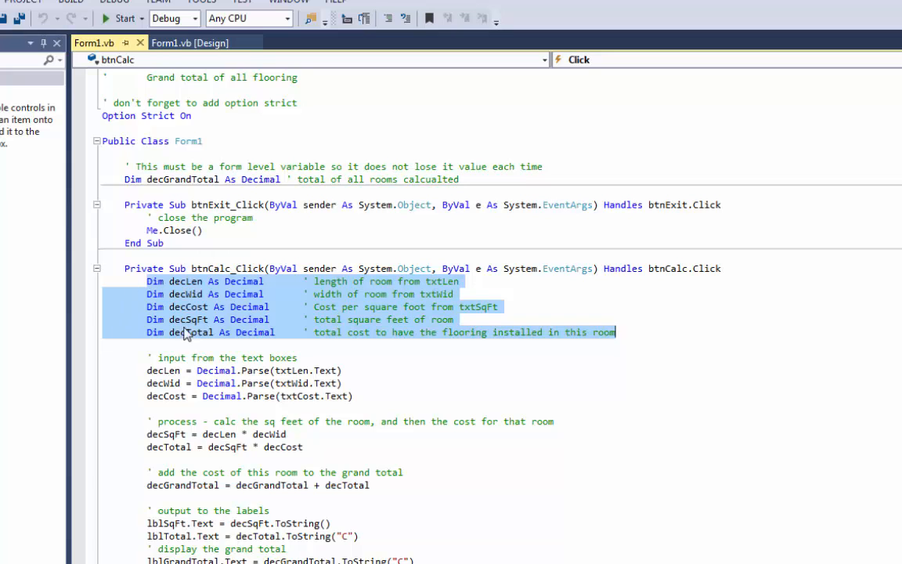
scroll("down", 3)
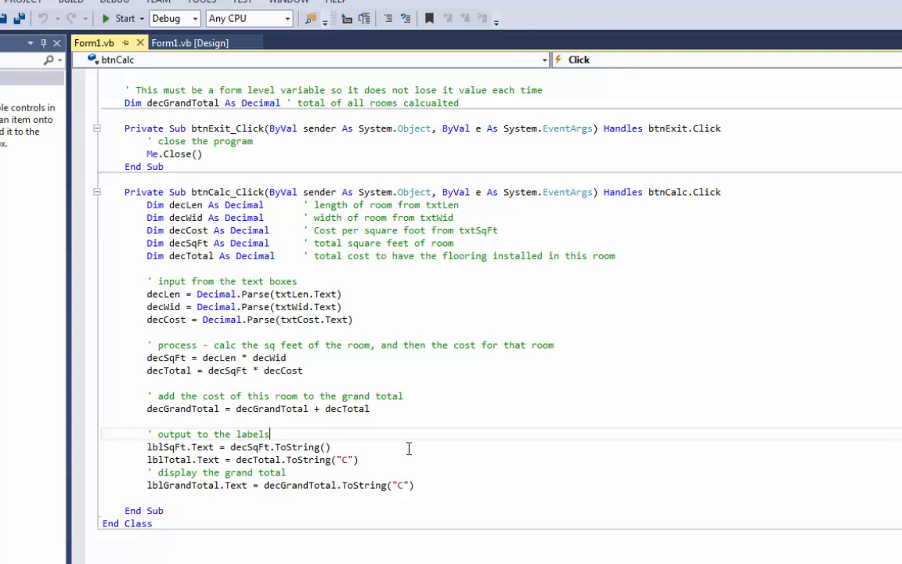
scroll("up", 3)
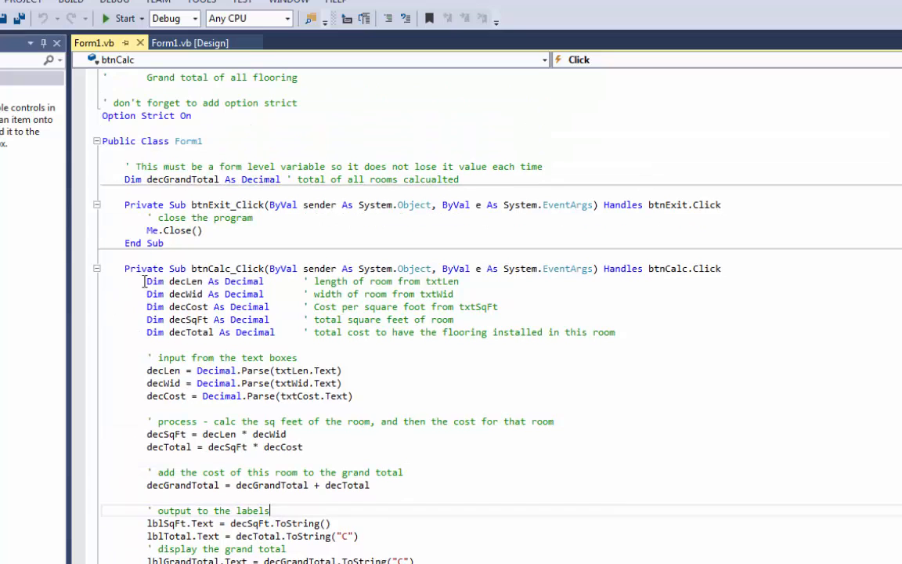
left_click_drag(147, 282, 614, 332)
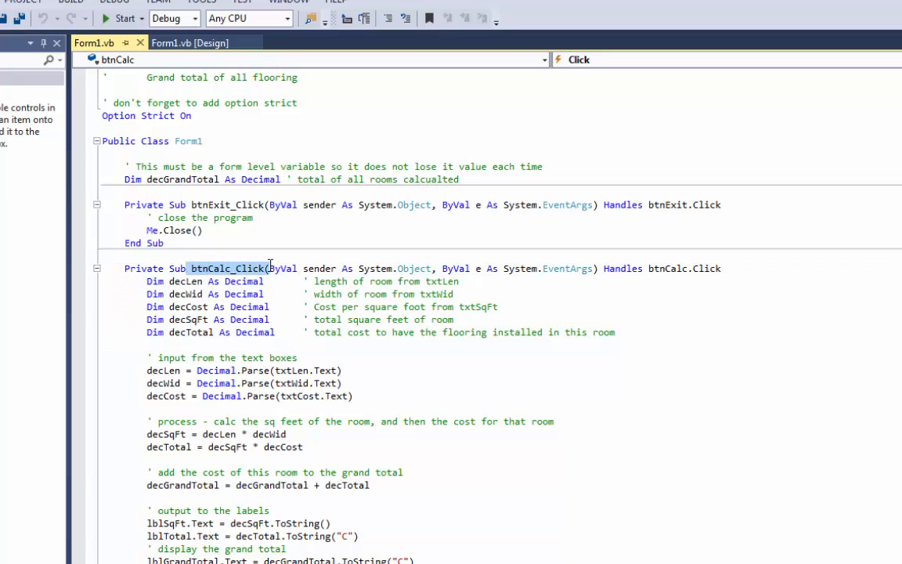
mouse_move(329, 382)
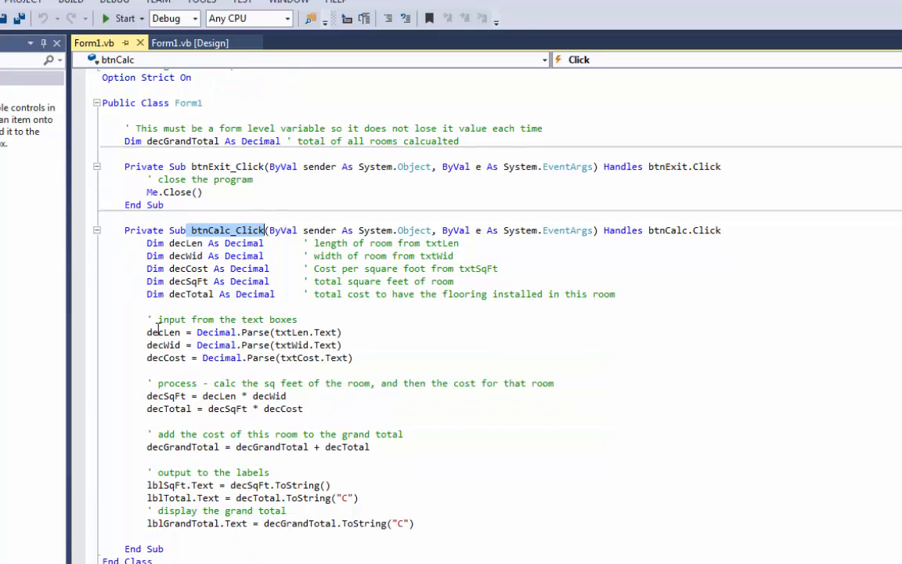
left_click(144, 548)
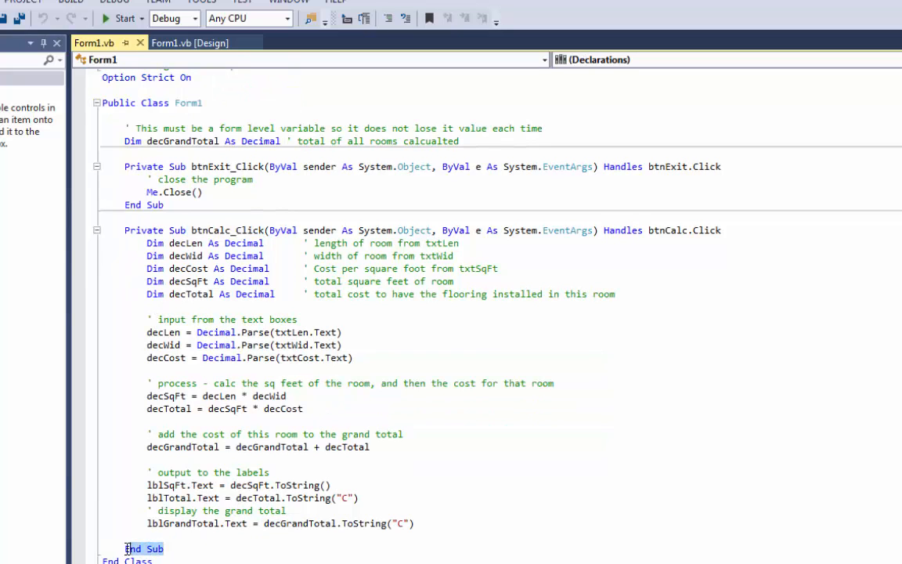
mouse_move(235, 523)
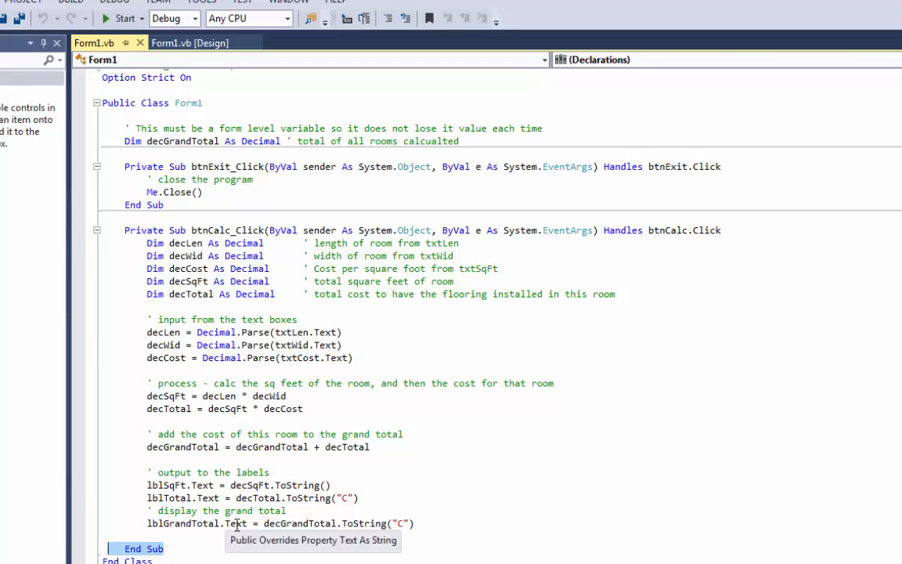
mouse_move(332, 446)
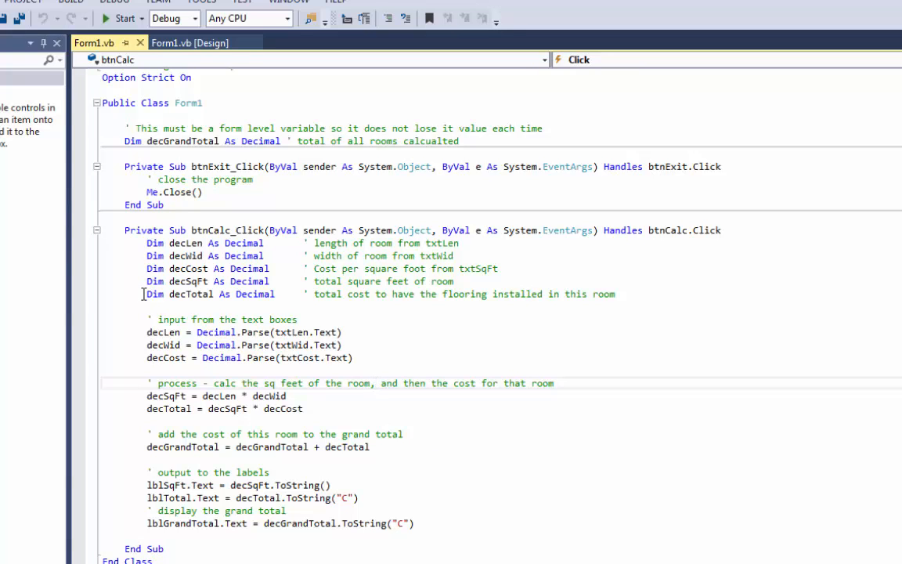
mouse_move(163, 332)
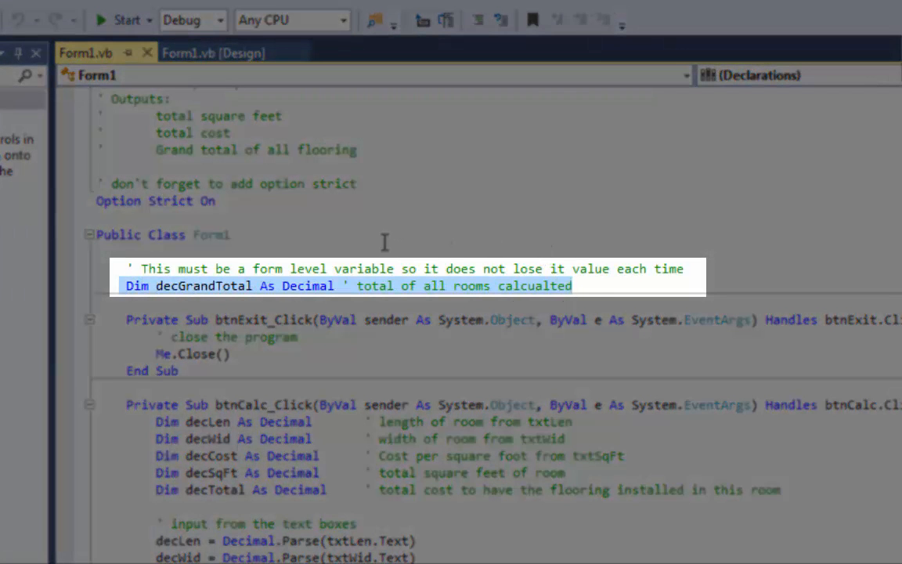
left_click(185, 285)
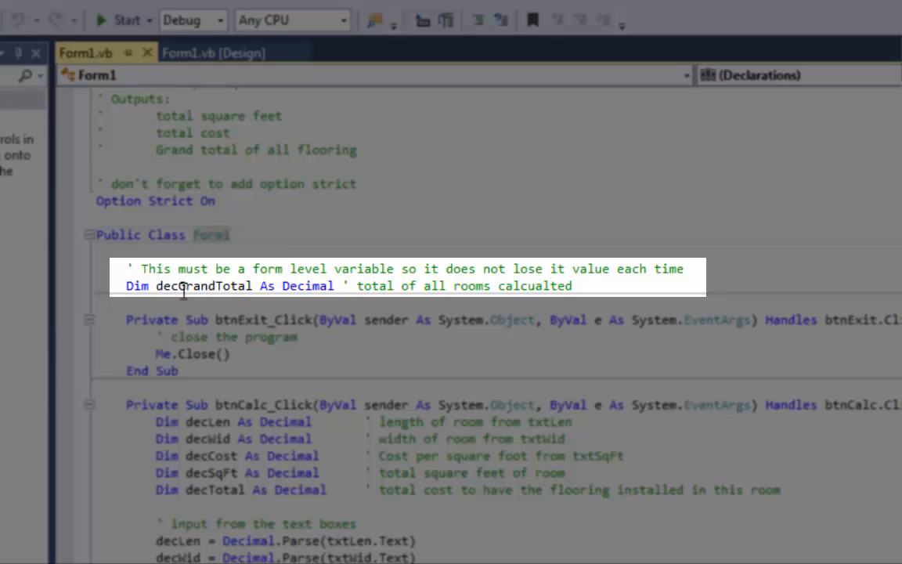
double_click(202, 286)
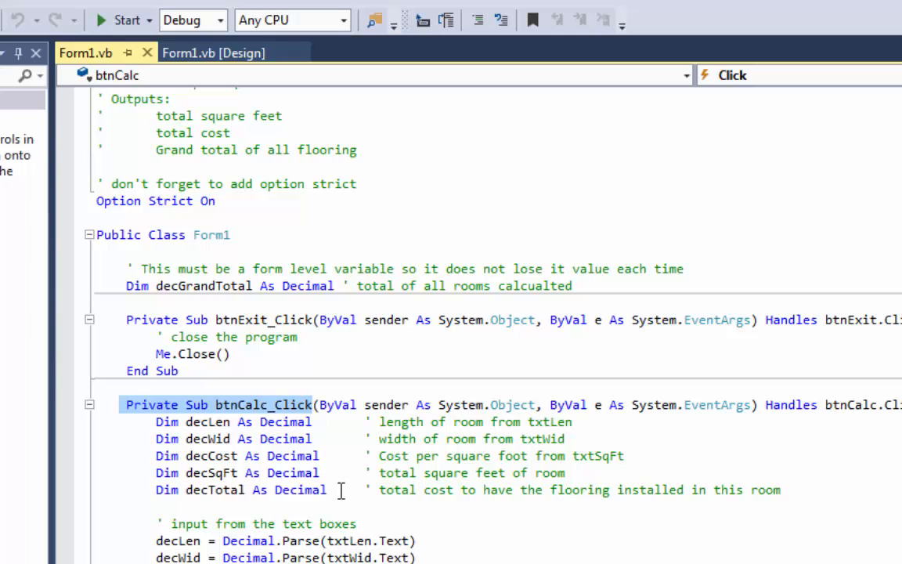
scroll("down", 3)
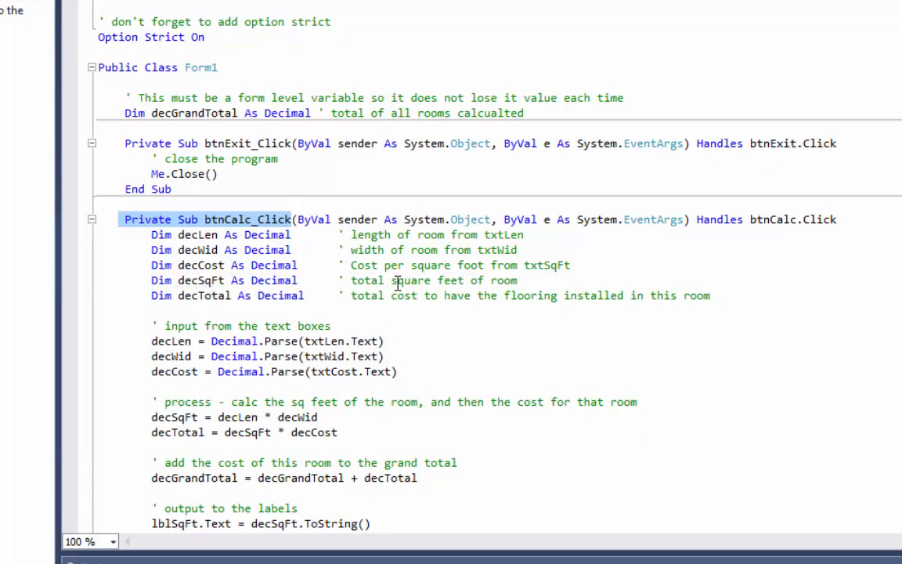
scroll("down", 3)
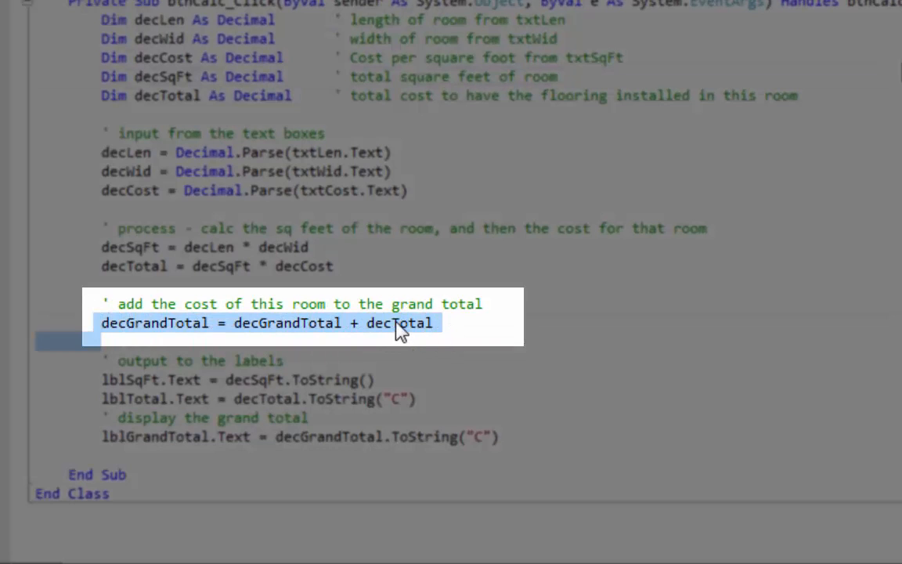
double_click(400, 322)
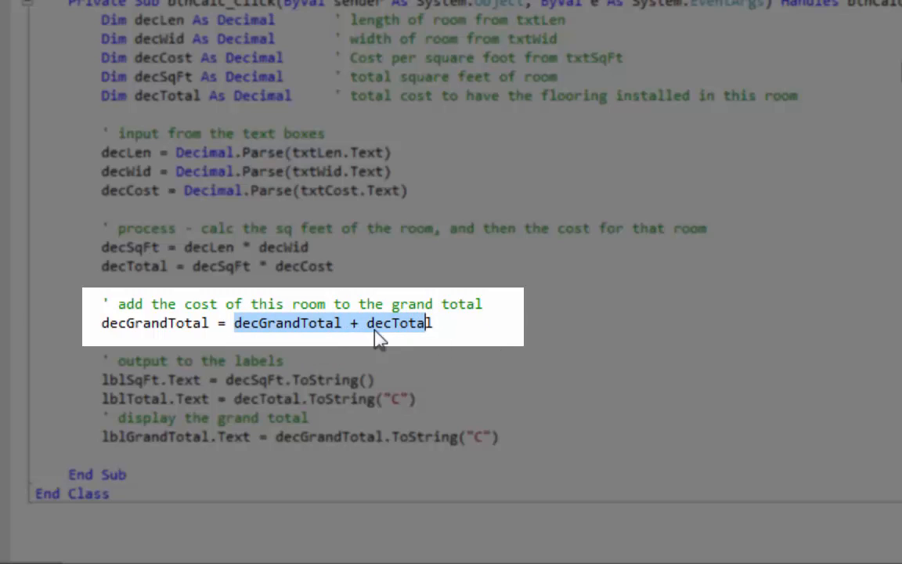
mouse_move(169, 323)
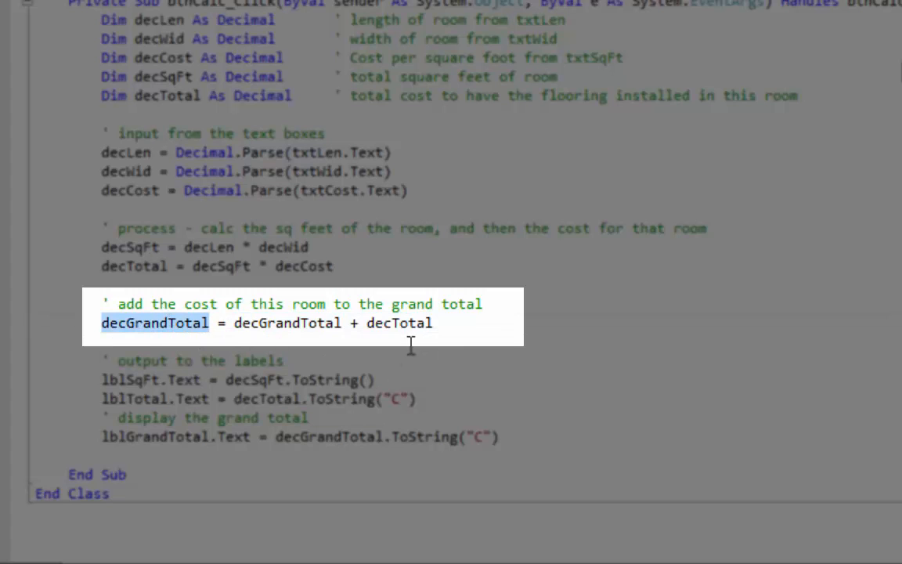
left_click(117, 322)
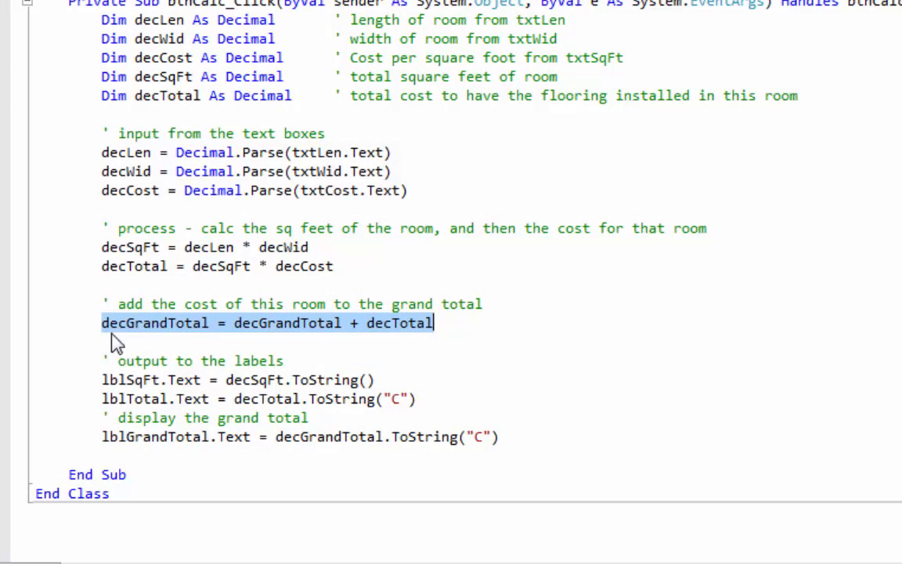
mouse_move(163, 345)
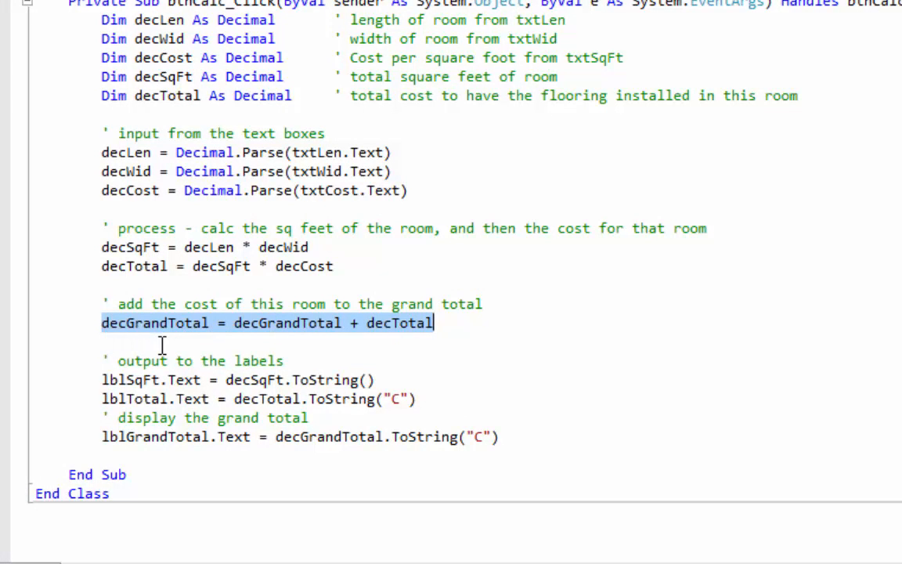
left_click(306, 342)
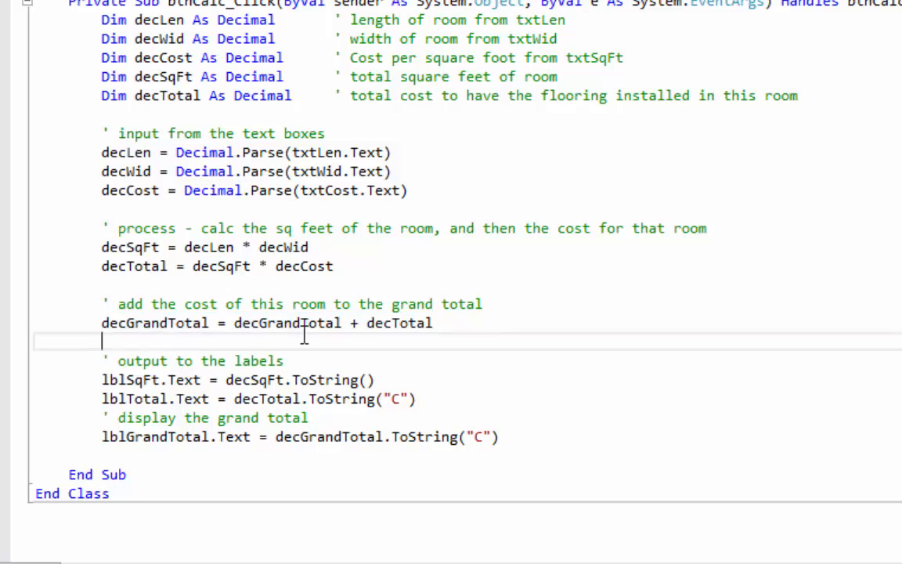
triple_click(267, 323)
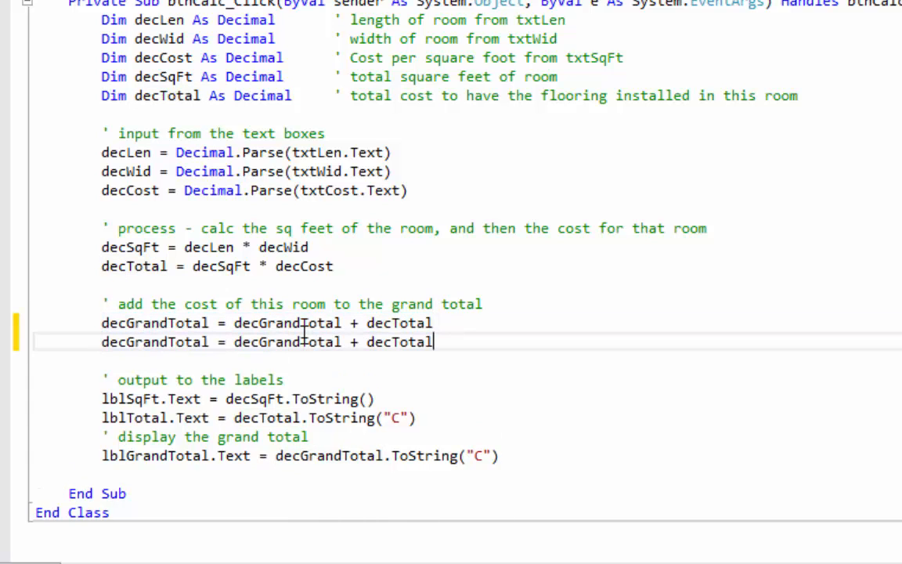
double_click(399, 342)
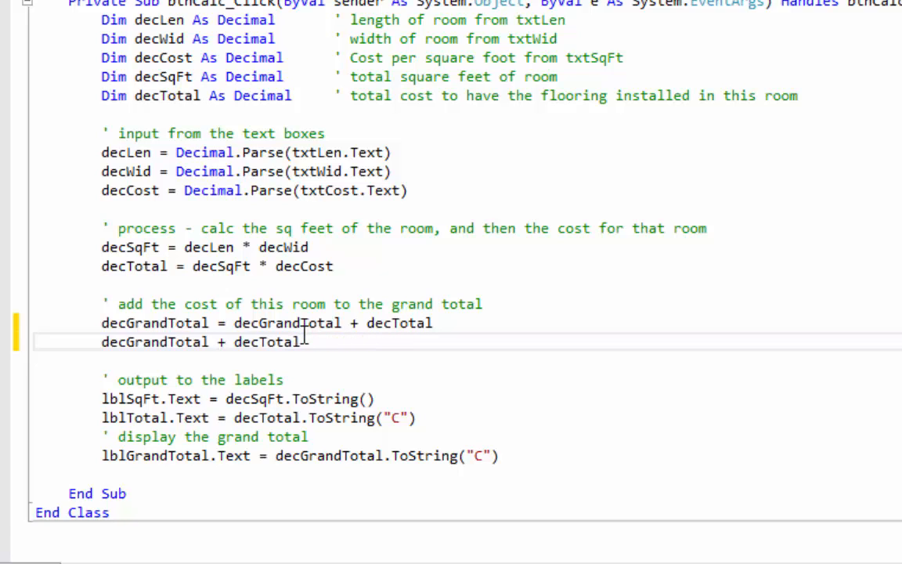
type("=")
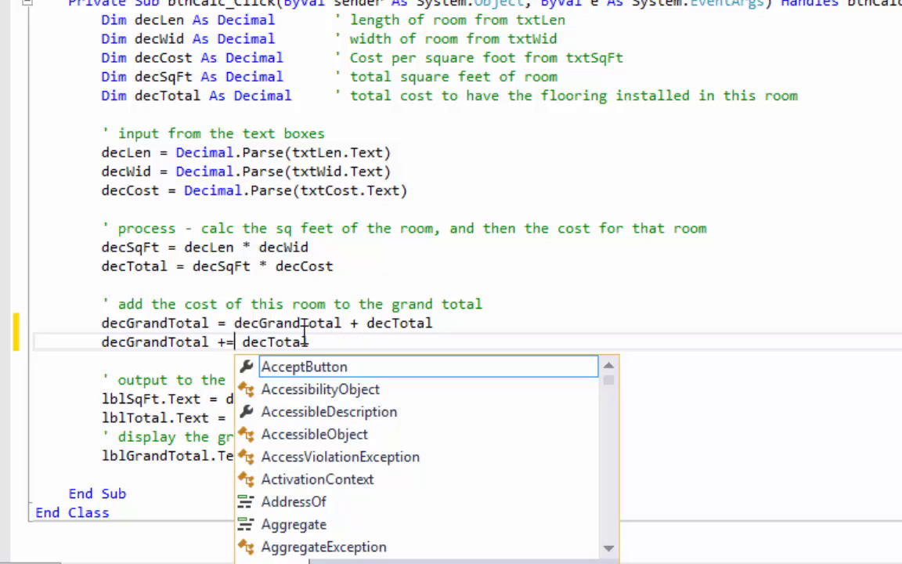
key("Escape")
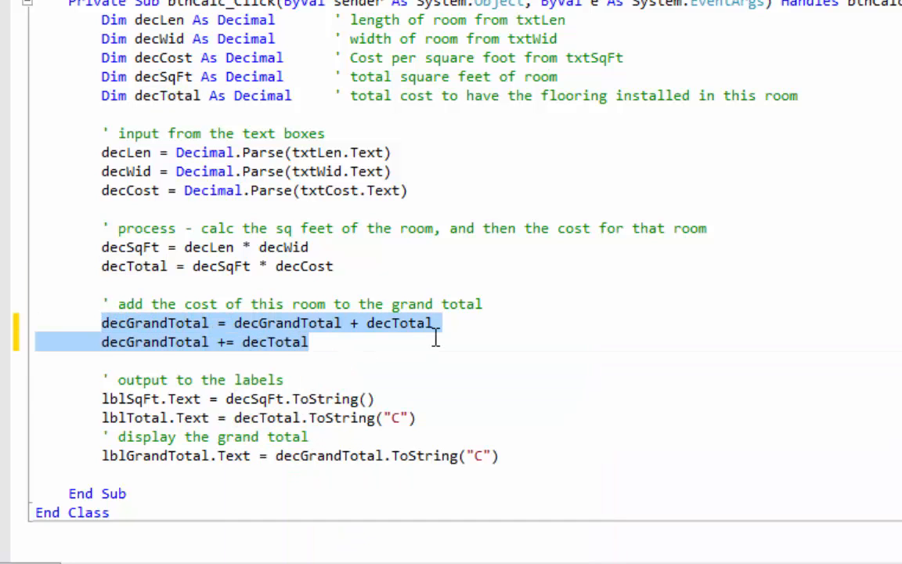
key("Delete")
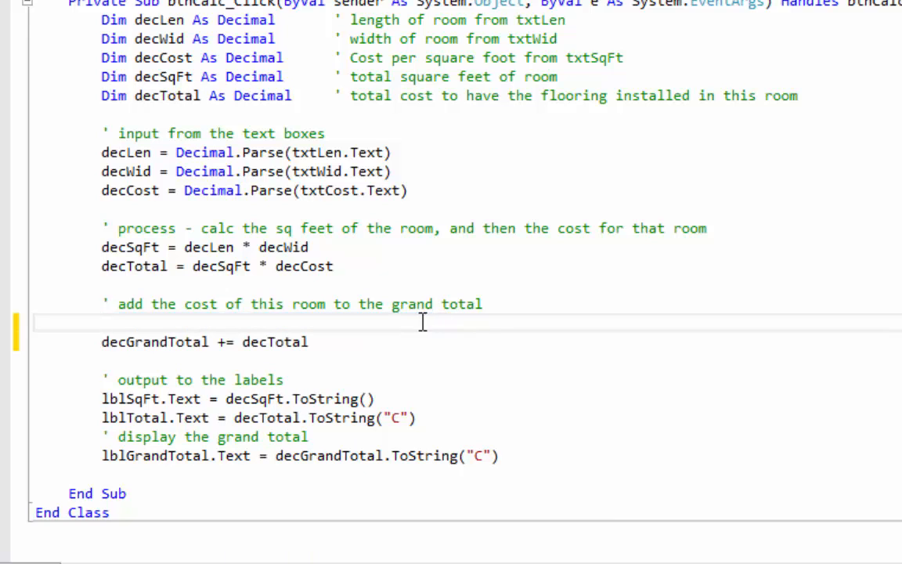
double_click(276, 342)
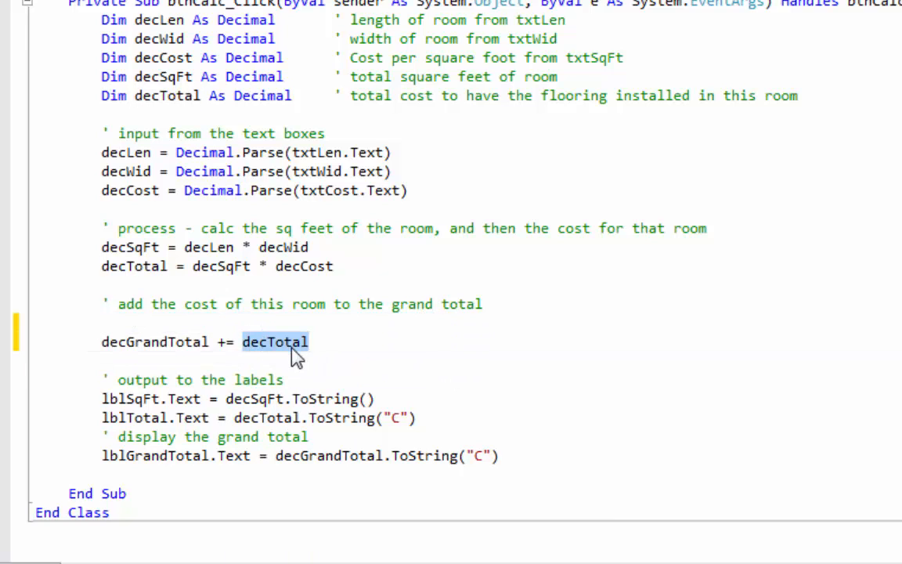
double_click(156, 342)
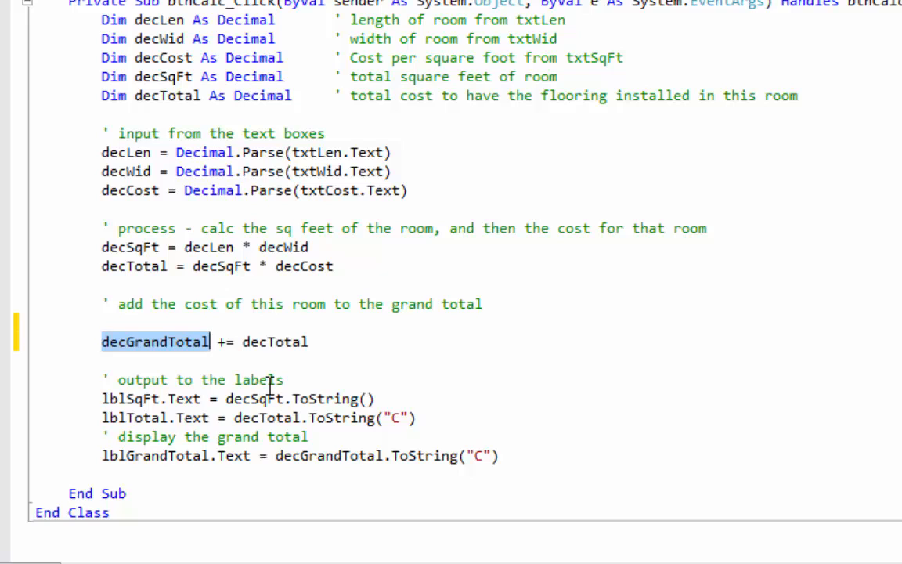
type("decGrandTotal = decGrandTotal + decTotal")
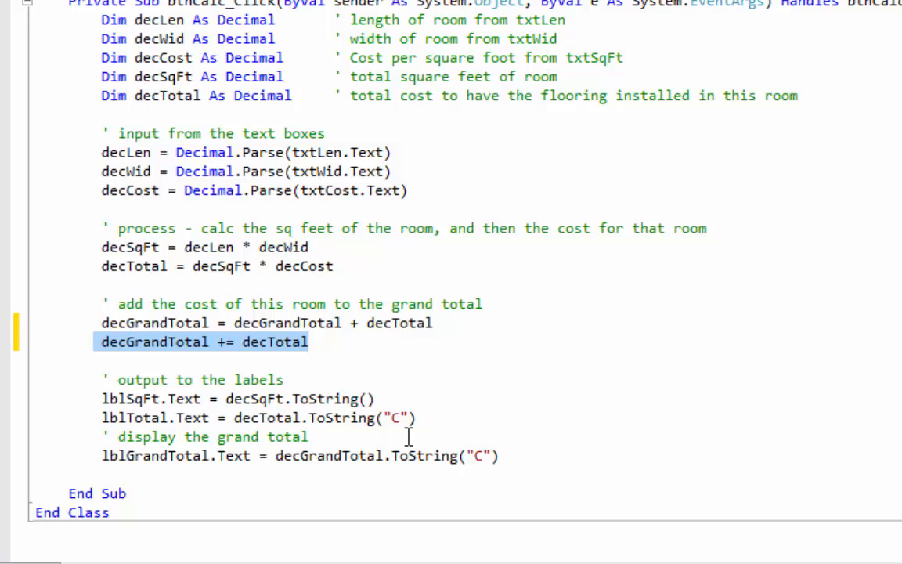
key("Delete")
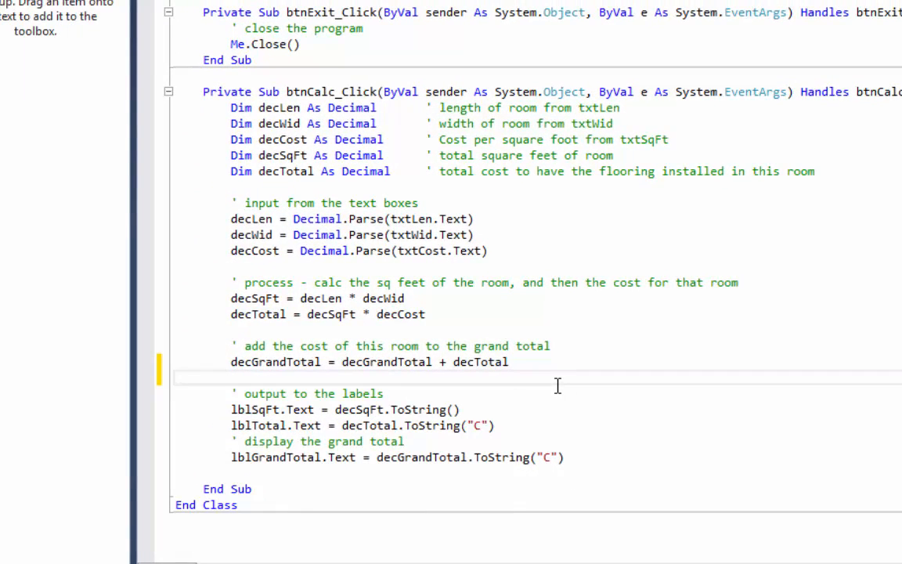
mouse_move(144, 360)
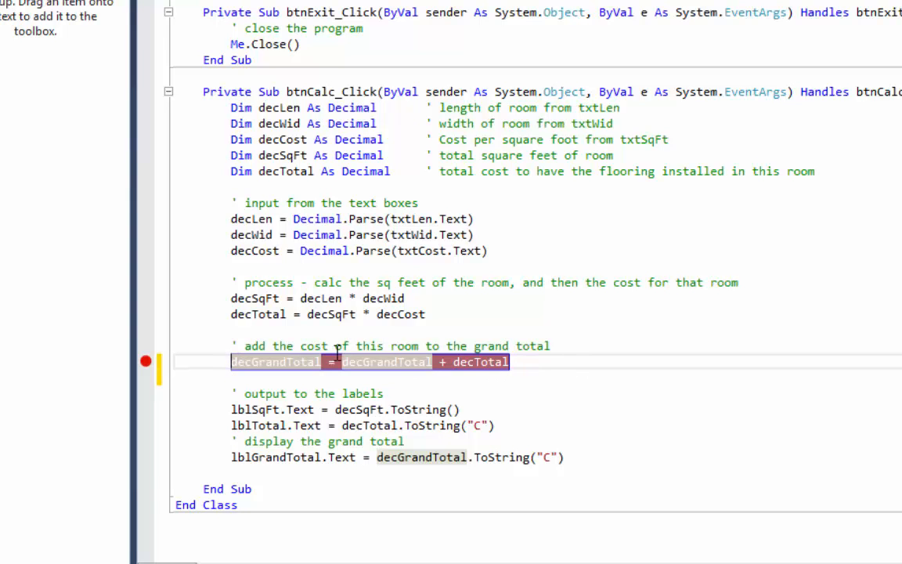
mouse_move(323, 251)
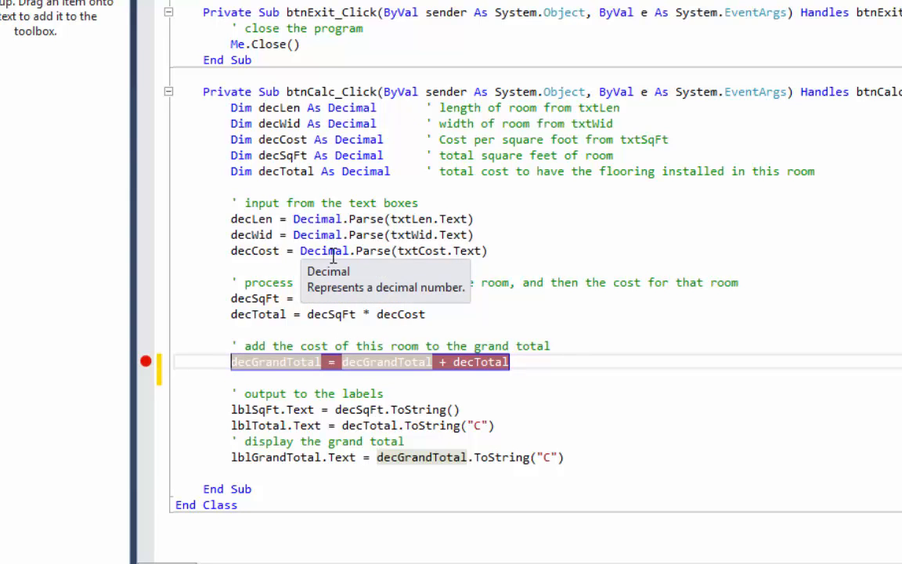
Return to the Form1.vb [Design] view with the decGrandTotal breakpoint in place
left_click(173, 25)
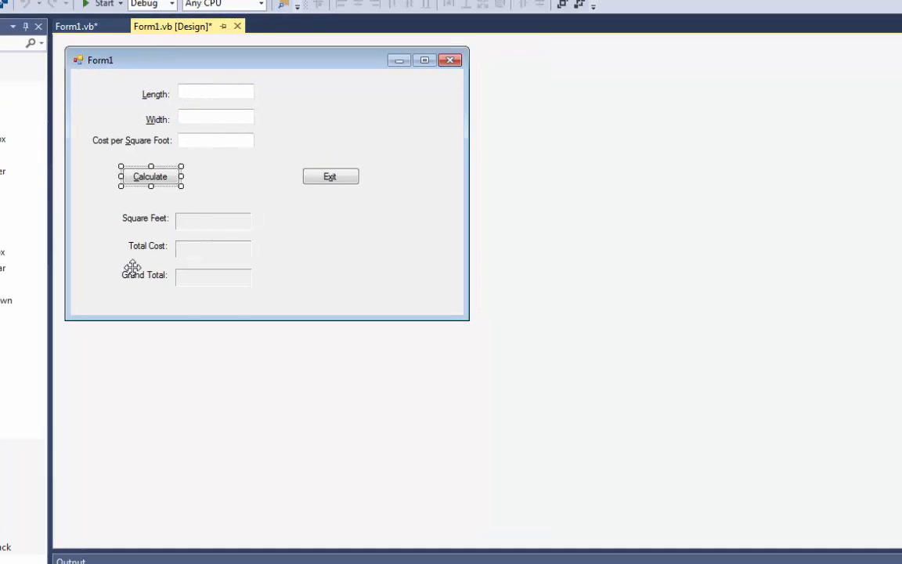
mouse_move(103, 6)
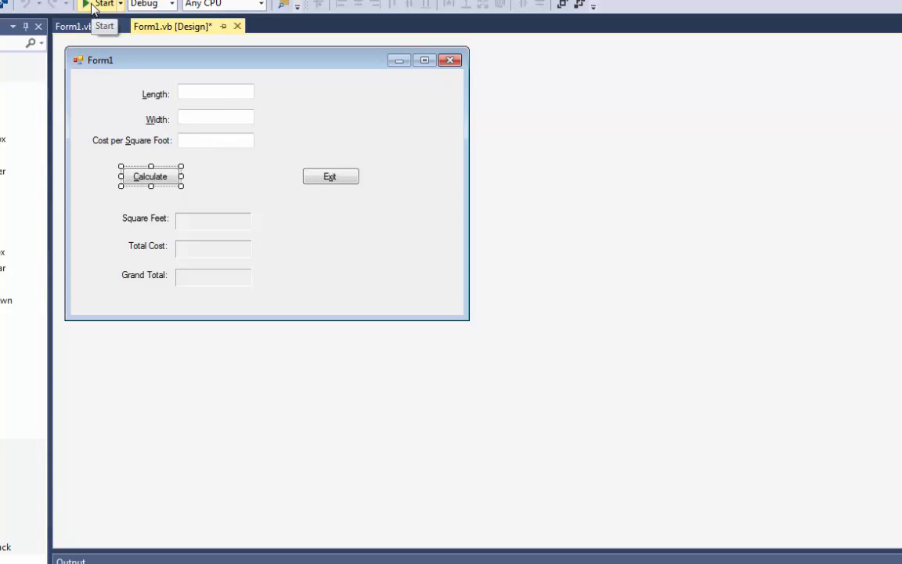
Start the app, enter Length 10, Width 15, Cost 5.95, and calculate to hit the breakpoint
left_click(103, 3)
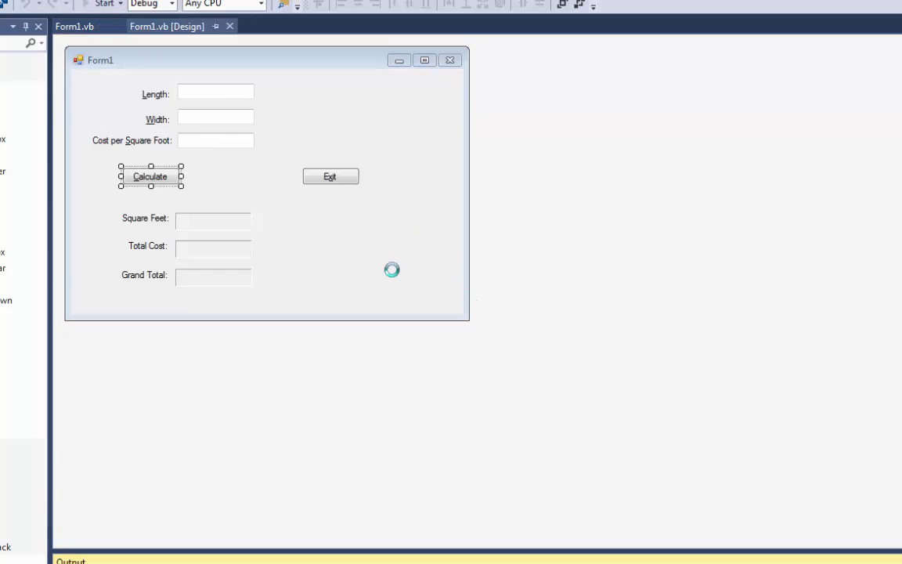
left_click(103, 4)
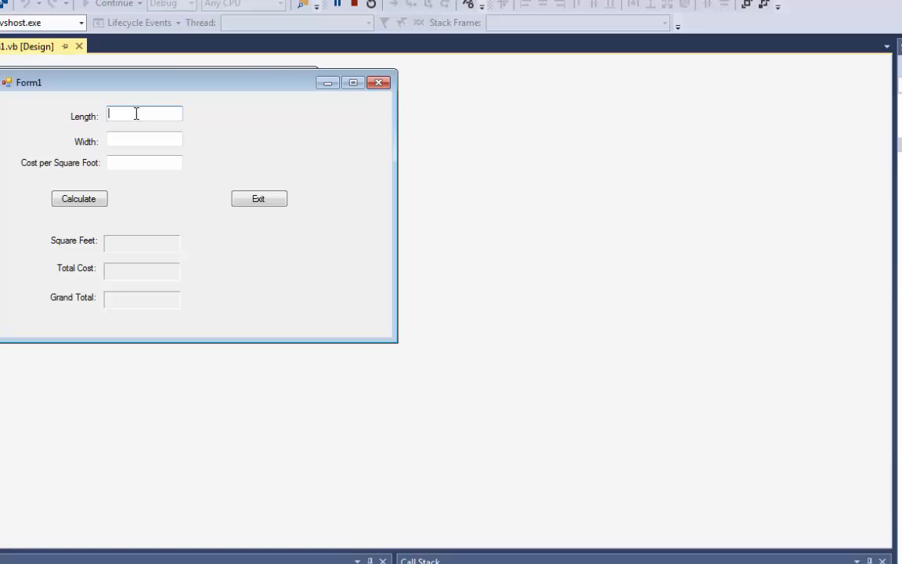
type("10")
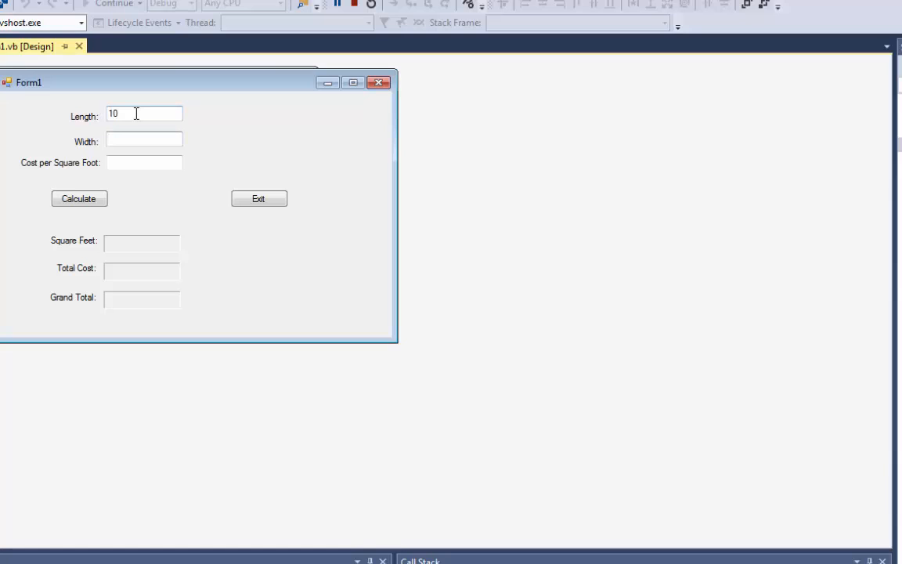
type("15")
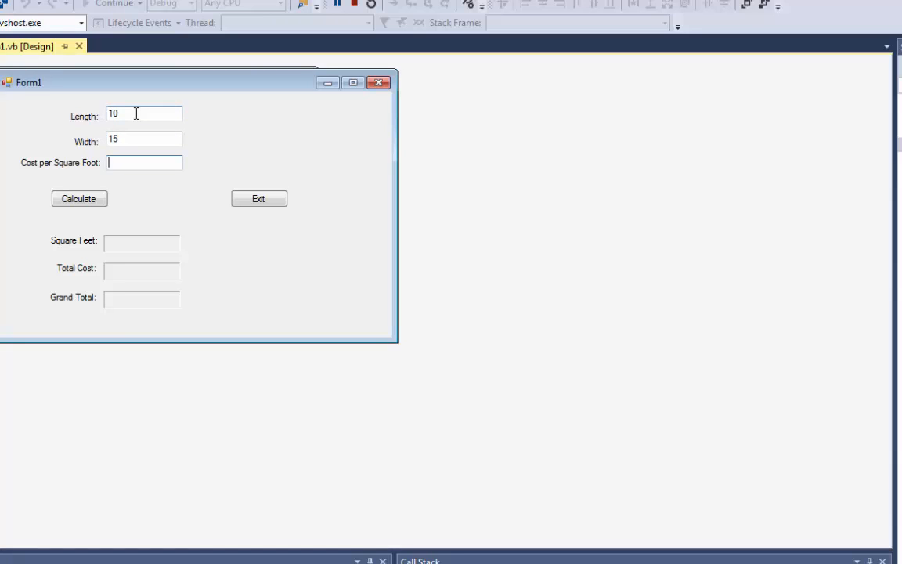
type("5")
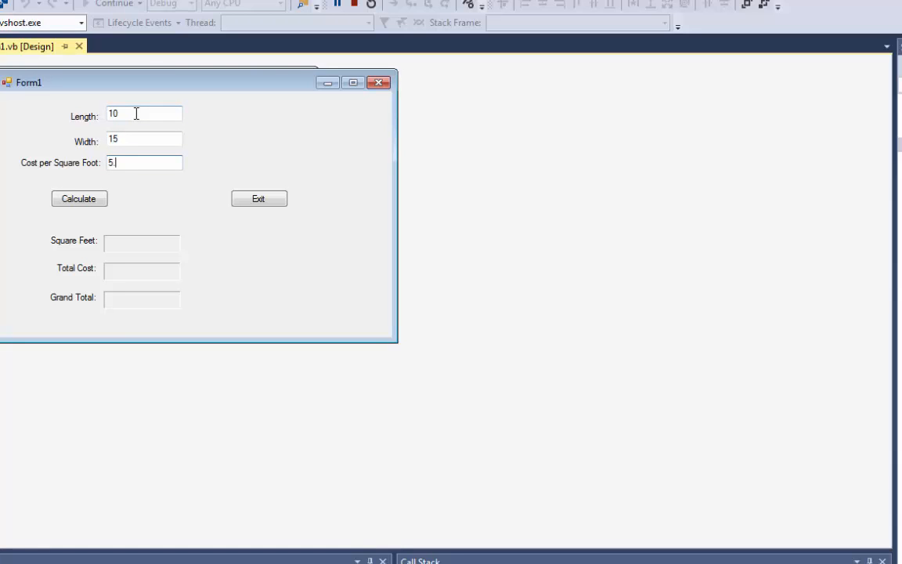
type(".95")
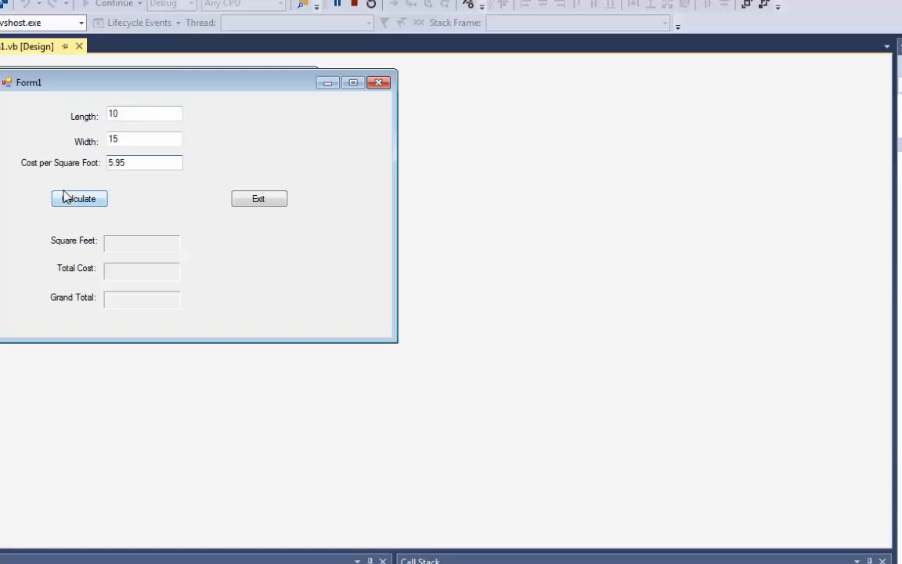
left_click(79, 198)
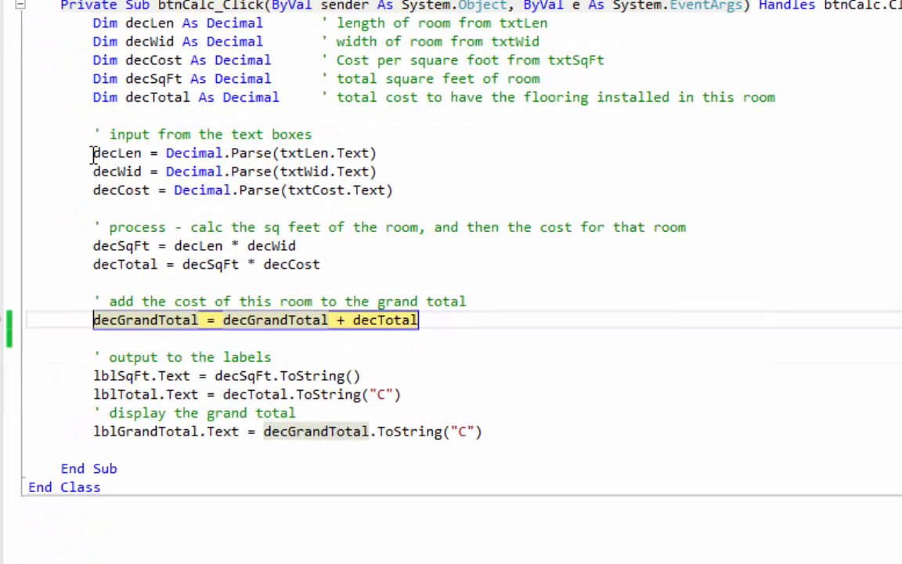
Select the calculation lines and highlight every use of decCost while paused
left_click_drag(93, 153, 321, 263)
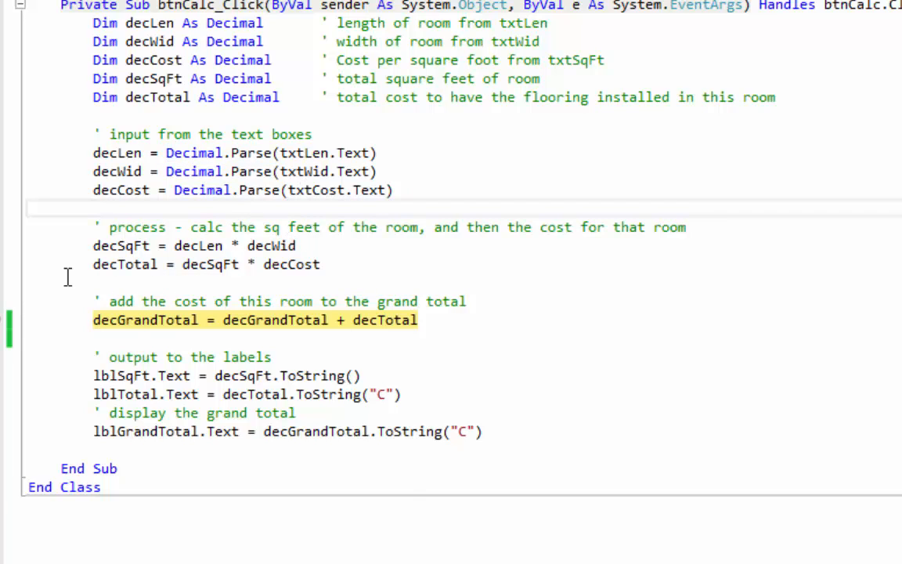
double_click(120, 244)
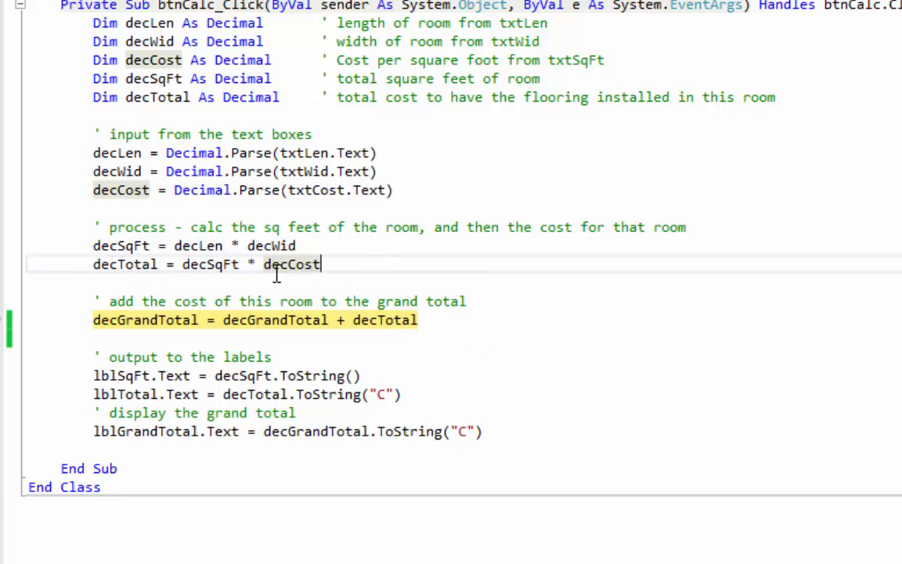
mouse_move(106, 263)
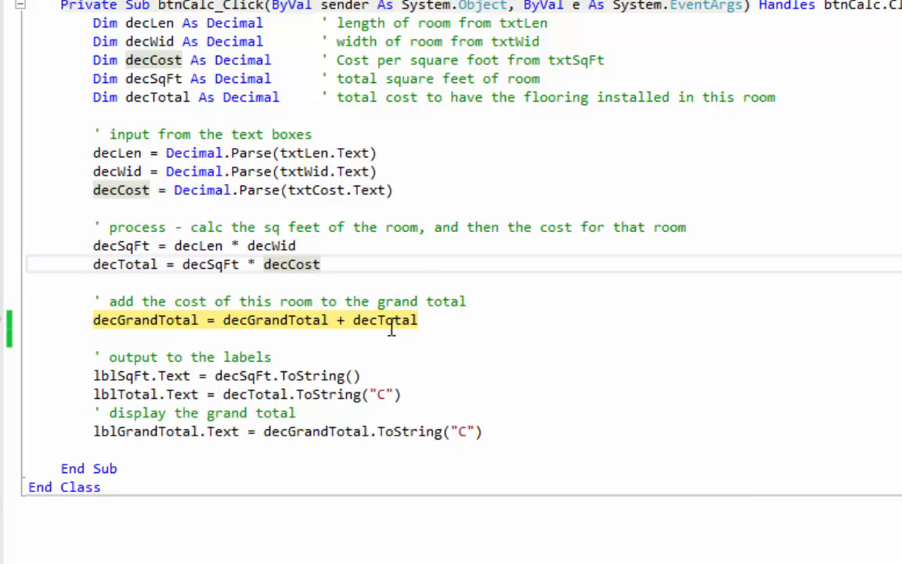
mouse_move(389, 320)
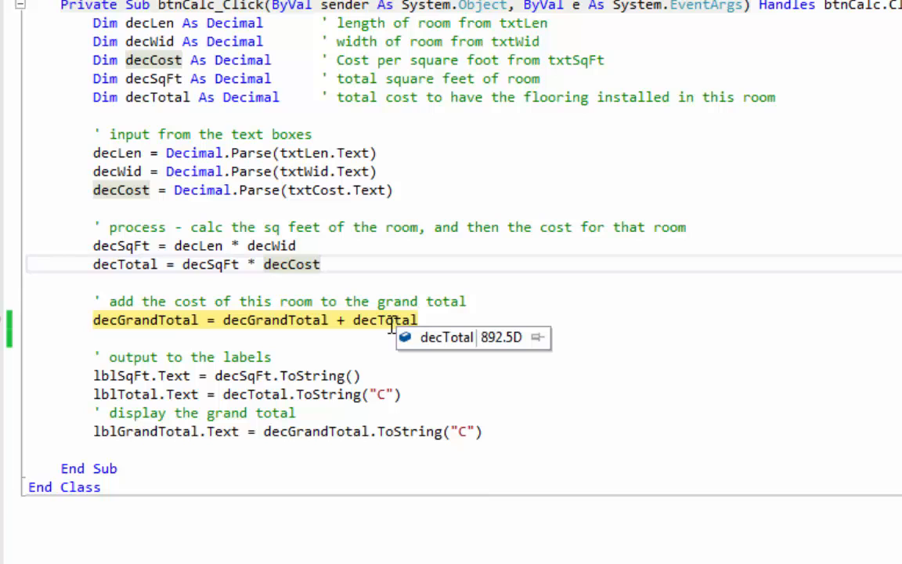
mouse_move(263, 320)
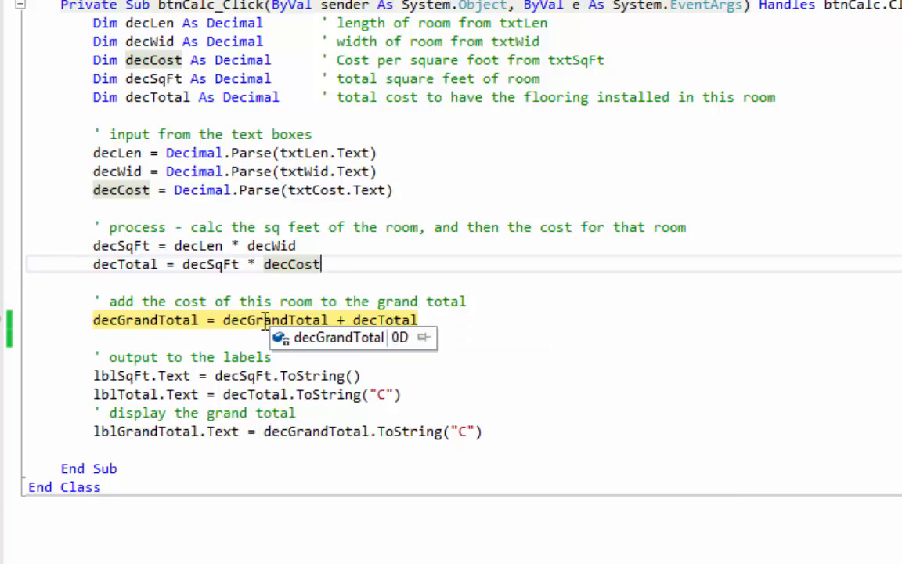
mouse_move(379, 351)
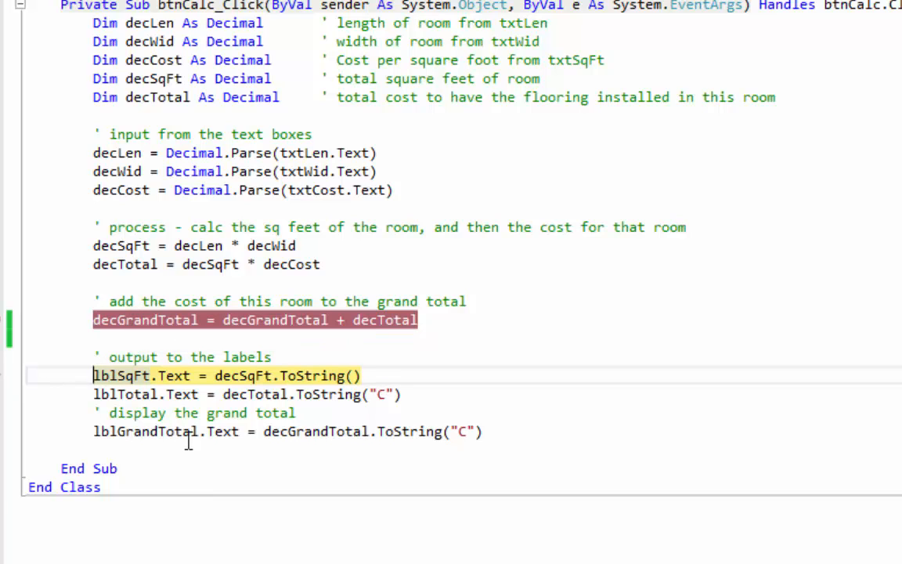
mouse_move(313, 433)
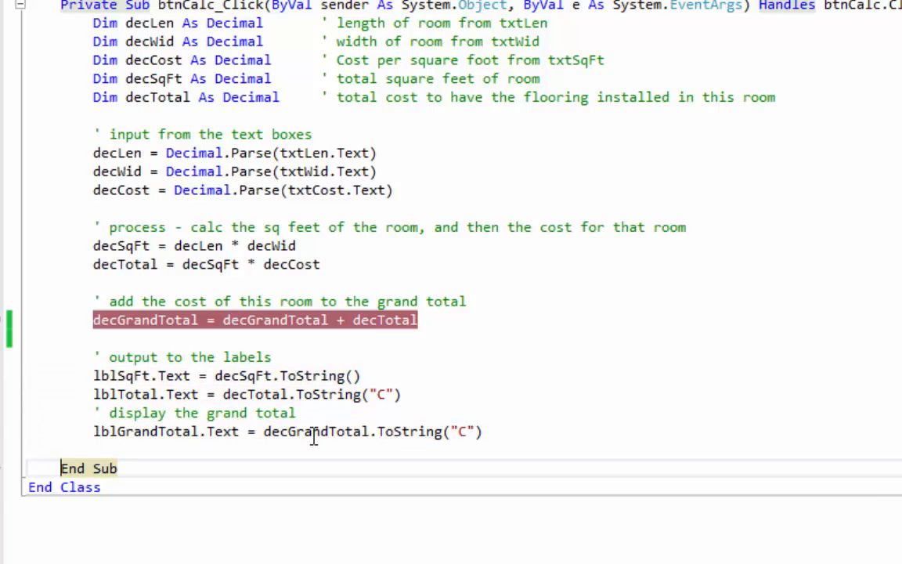
mouse_move(303, 357)
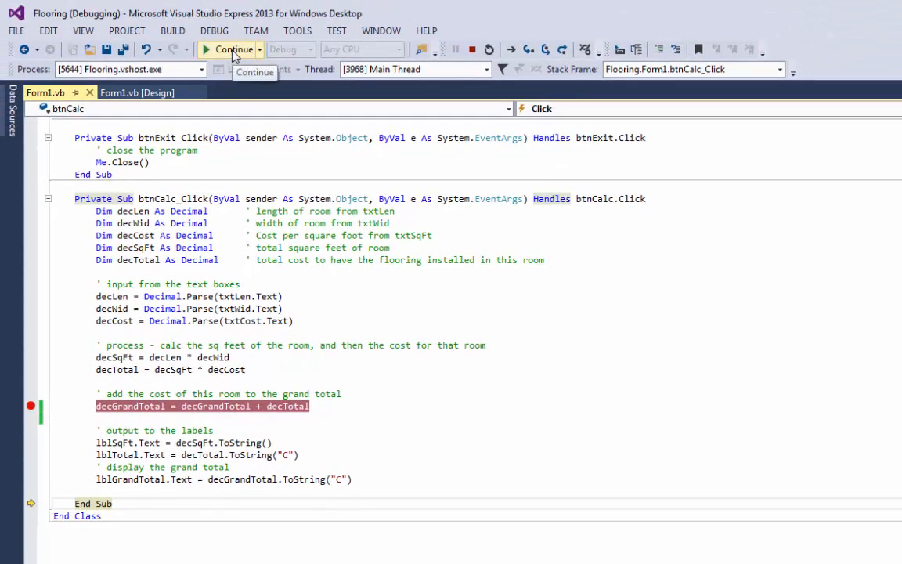
Resume execution and enter Length 50, Width 150, Cost 29.95 in the running form
left_click(234, 48)
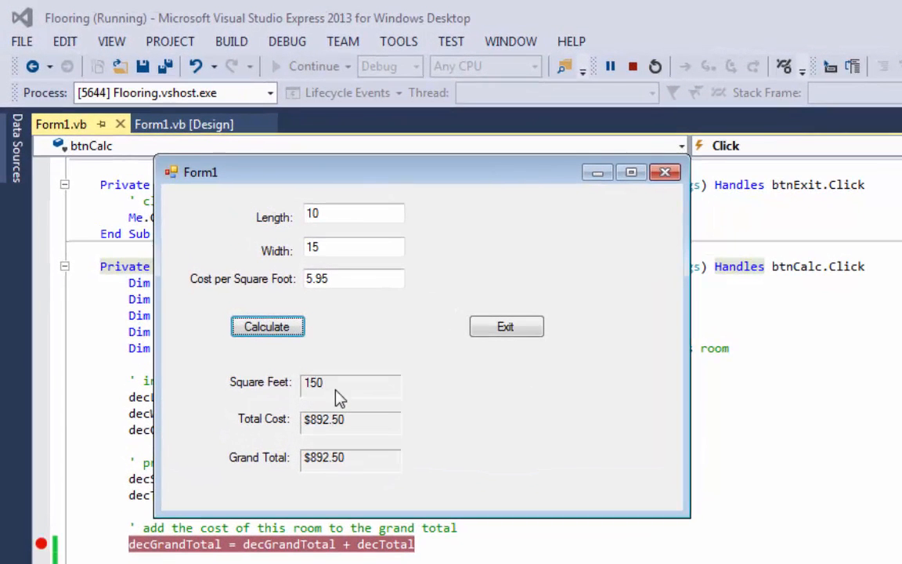
mouse_move(304, 470)
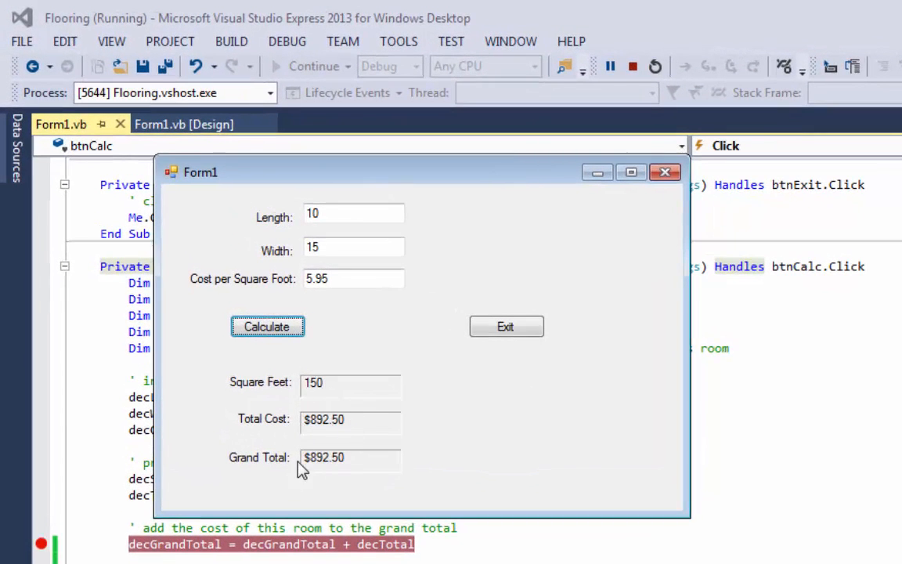
mouse_move(337, 476)
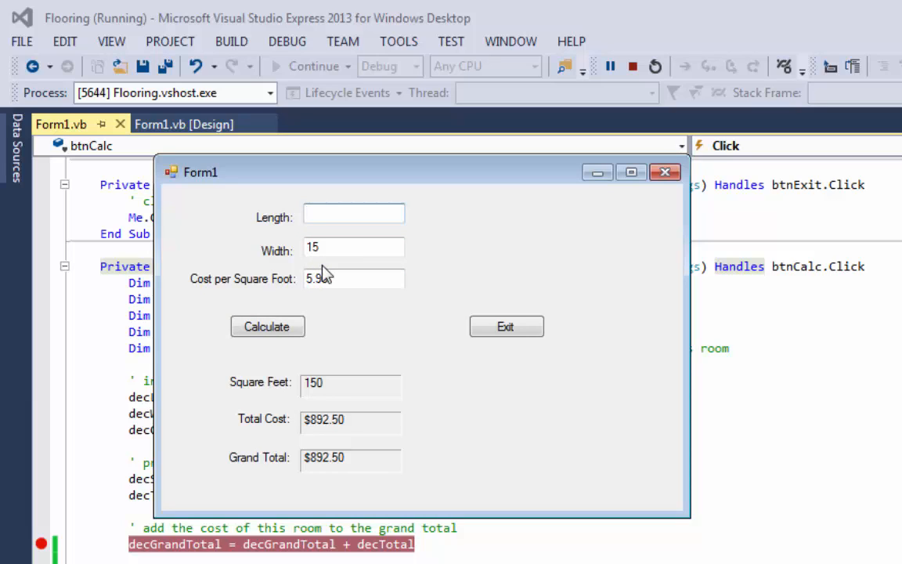
type("50")
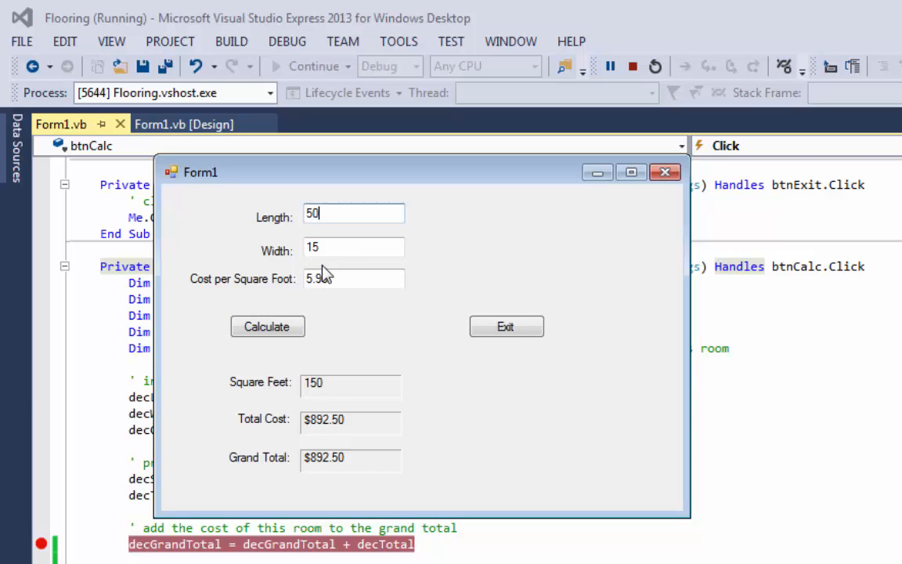
type("100")
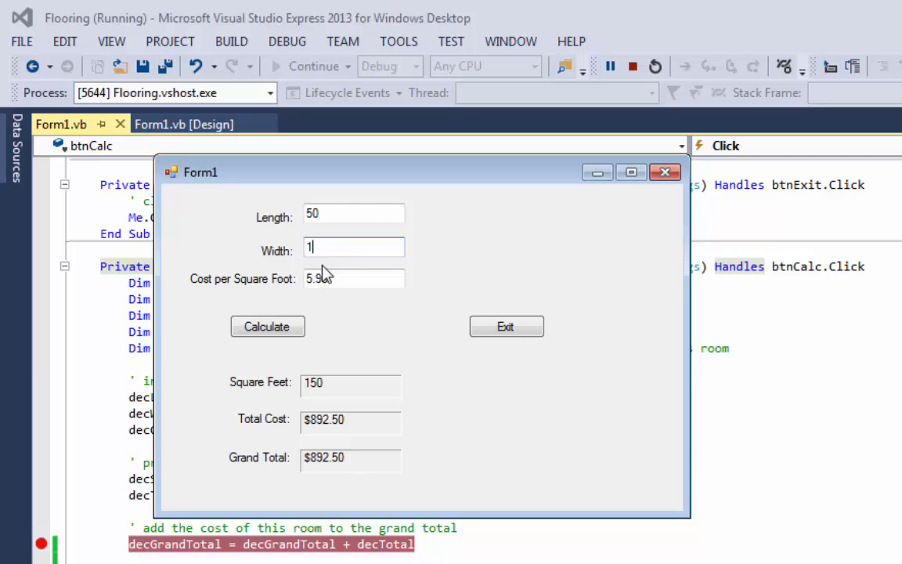
type("50")
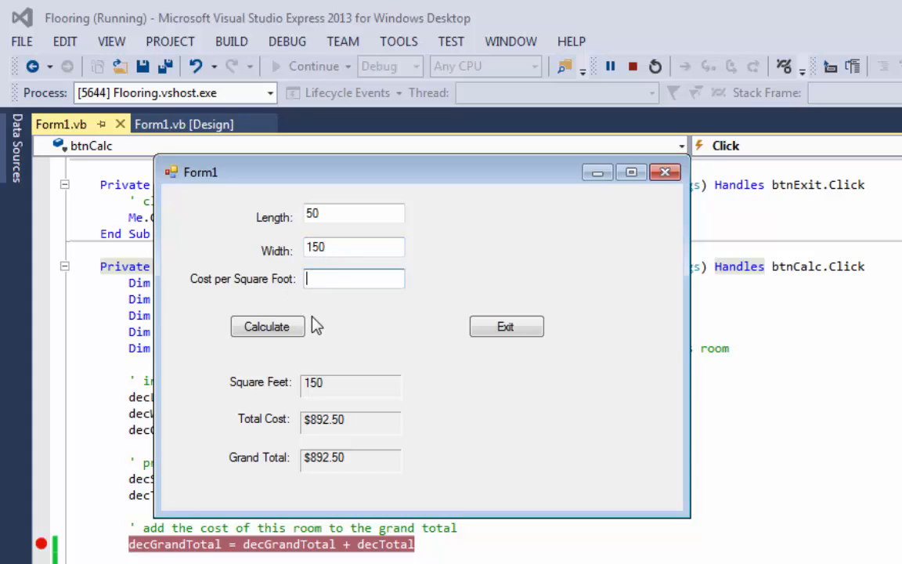
type("29.95")
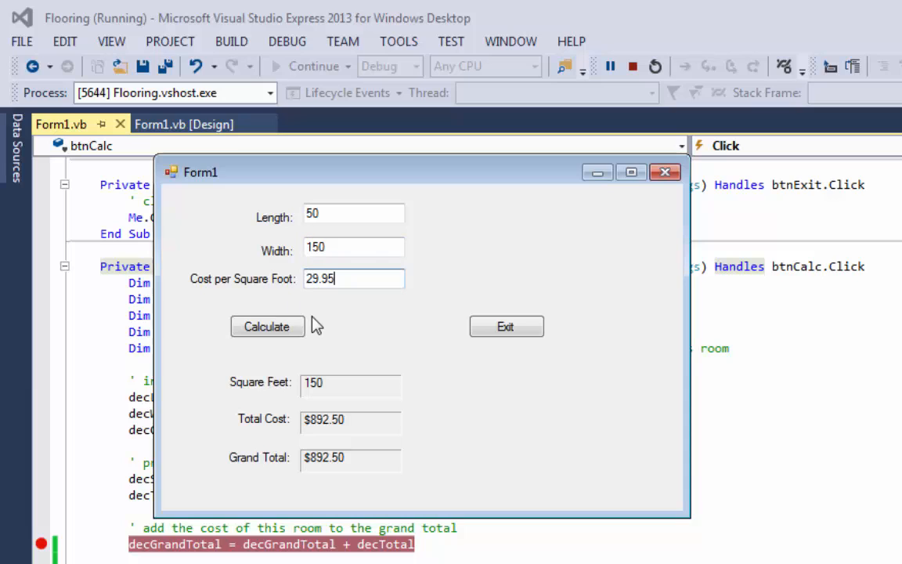
mouse_move(359, 332)
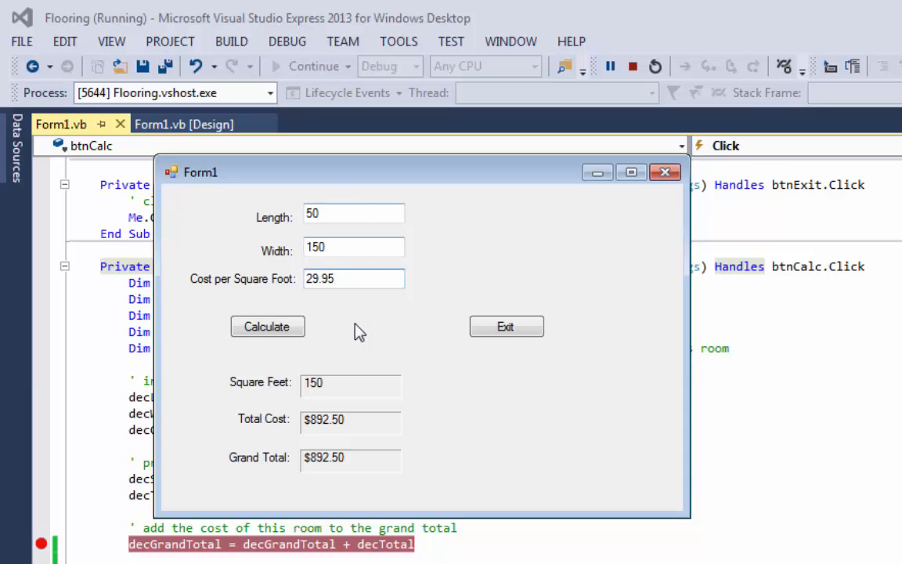
mouse_move(266, 327)
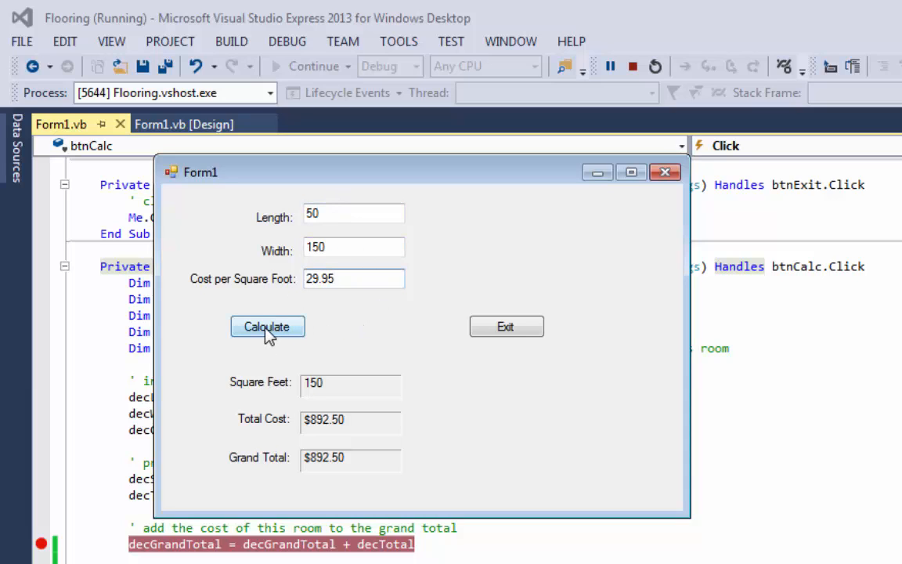
mouse_move(281, 341)
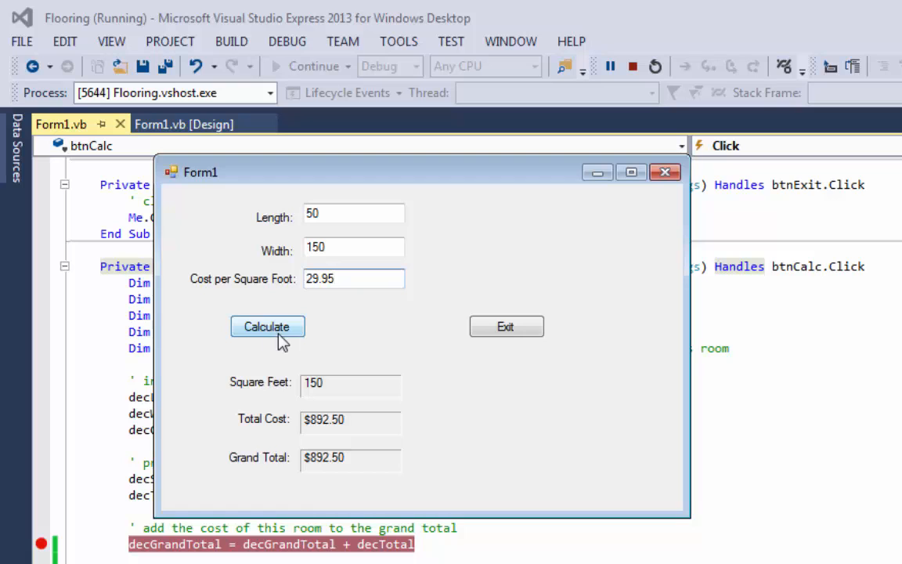
Calculate the 50 by 150 room at 29.95, pausing again at the grand-total breakpoint
left_click(266, 328)
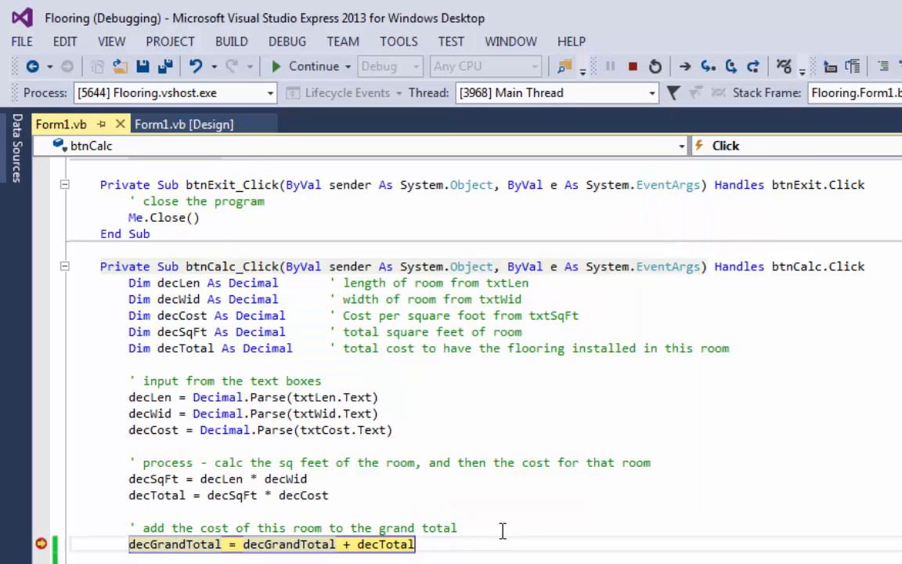
scroll("down", 3)
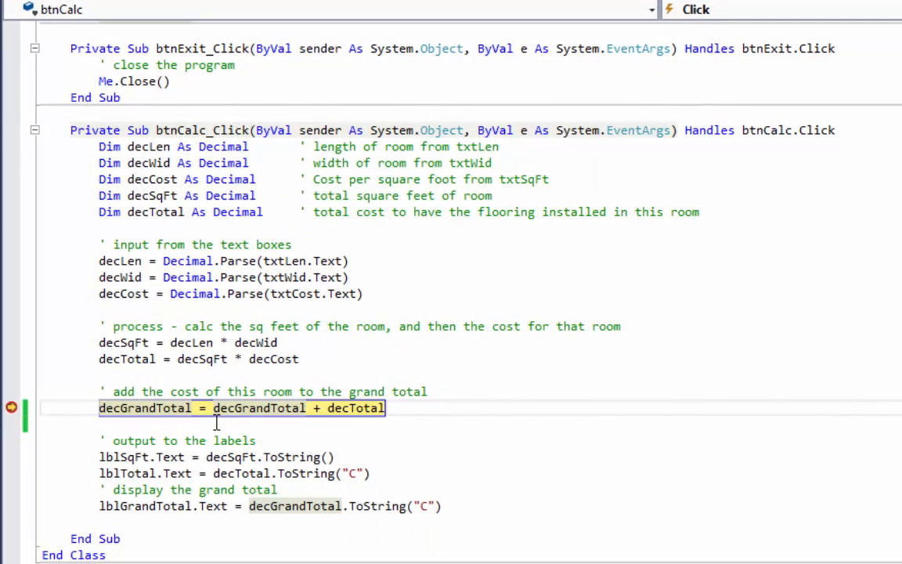
mouse_move(138, 335)
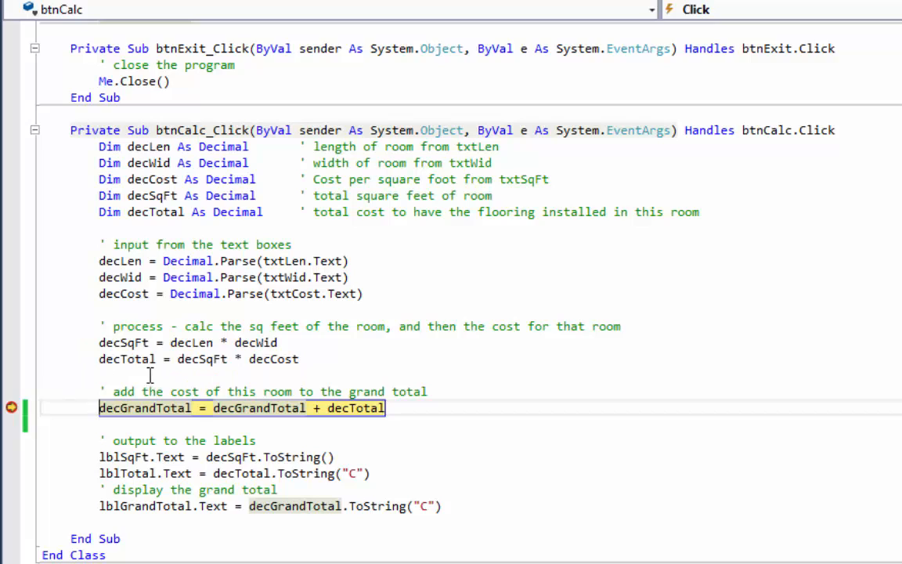
mouse_move(133, 358)
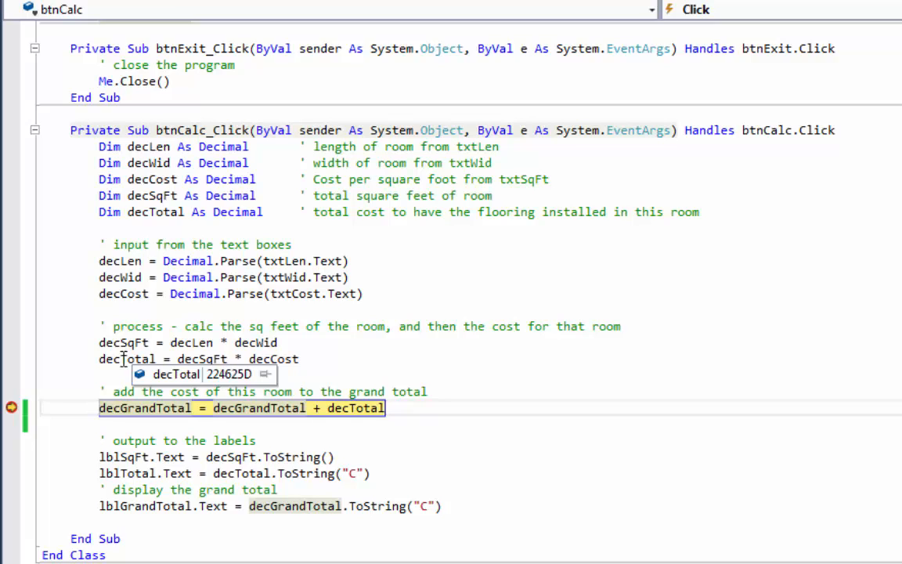
mouse_move(409, 339)
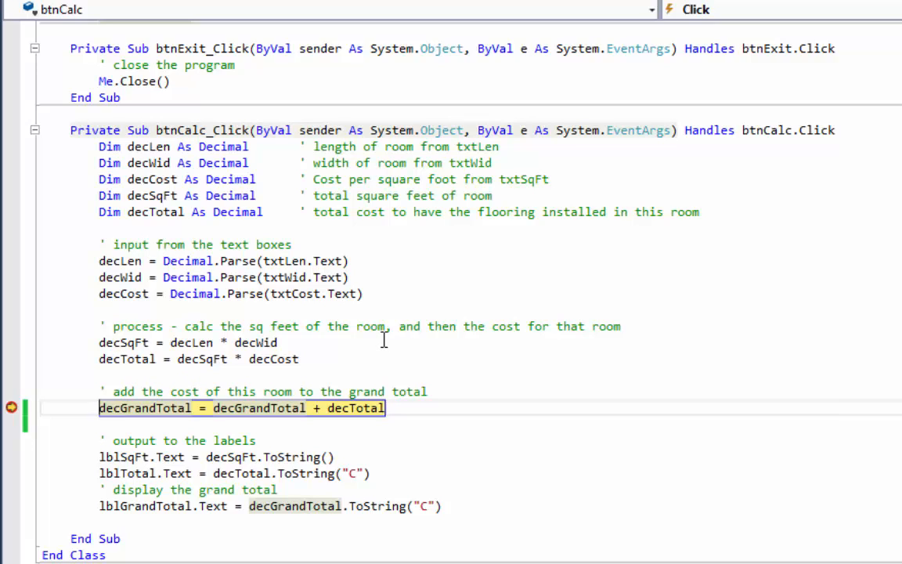
mouse_move(359, 407)
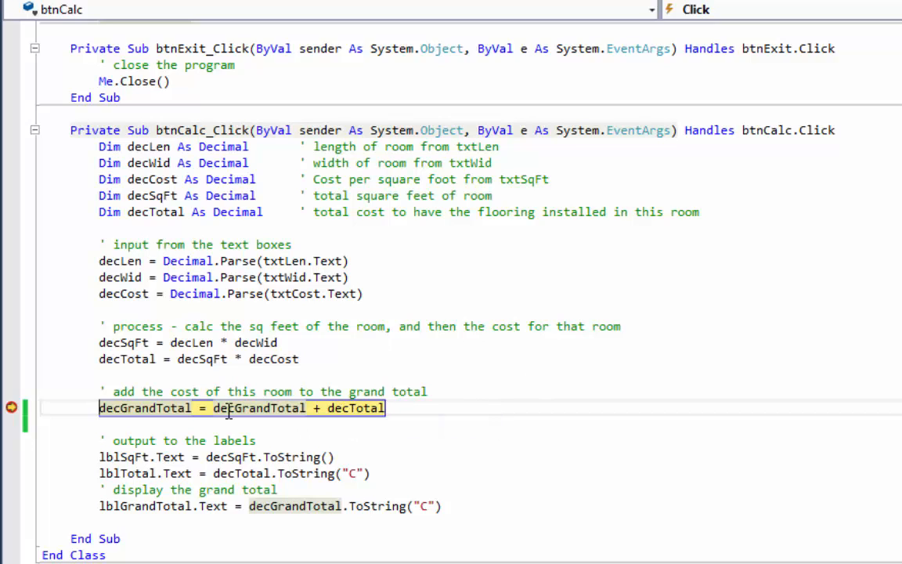
mouse_move(243, 407)
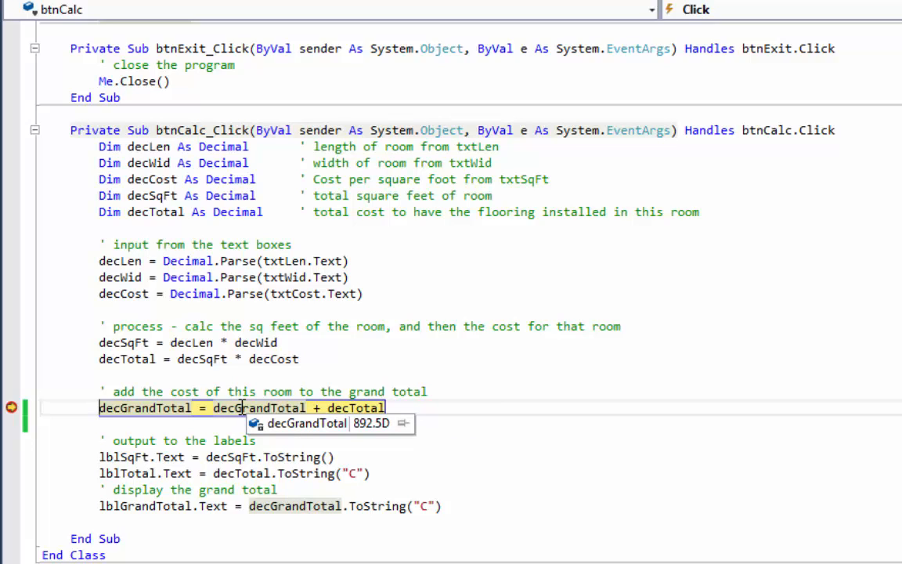
mouse_move(354, 407)
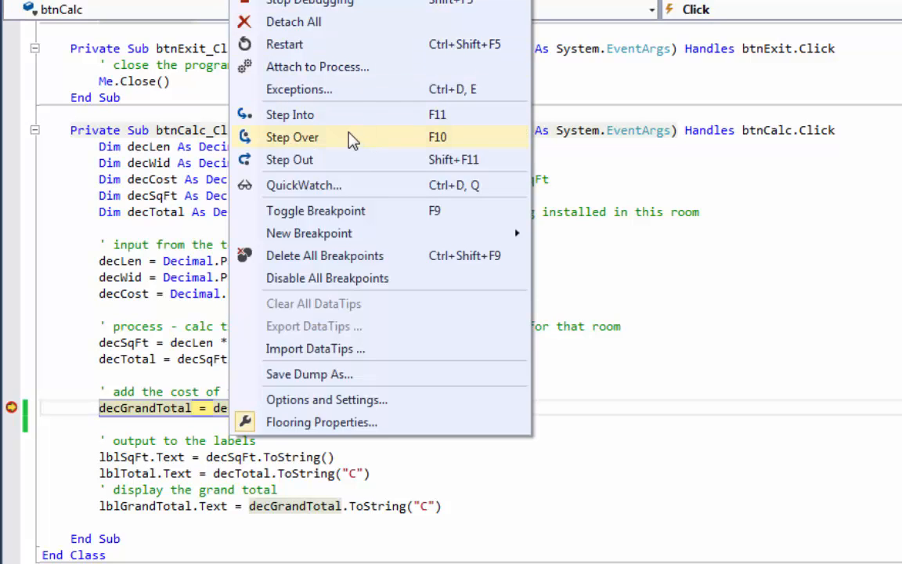
mouse_move(301, 149)
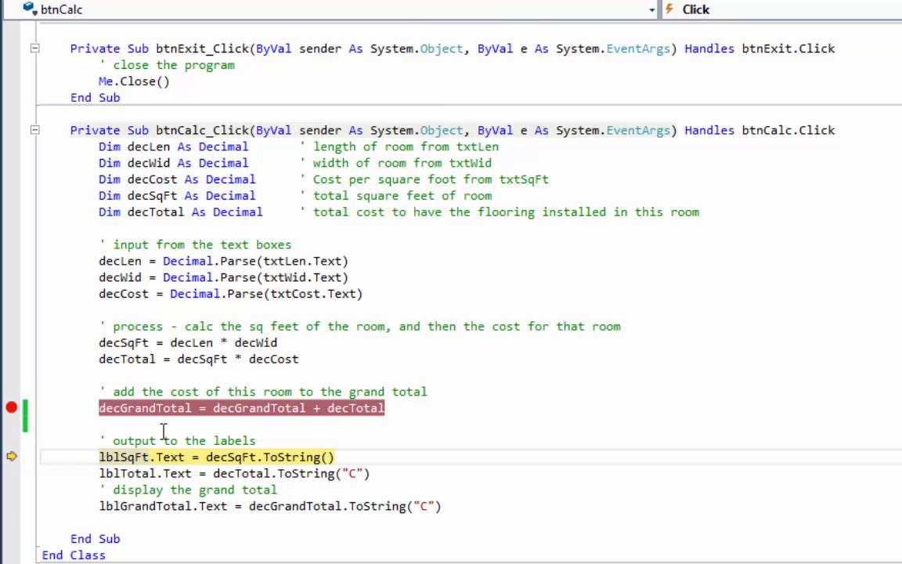
mouse_move(144, 408)
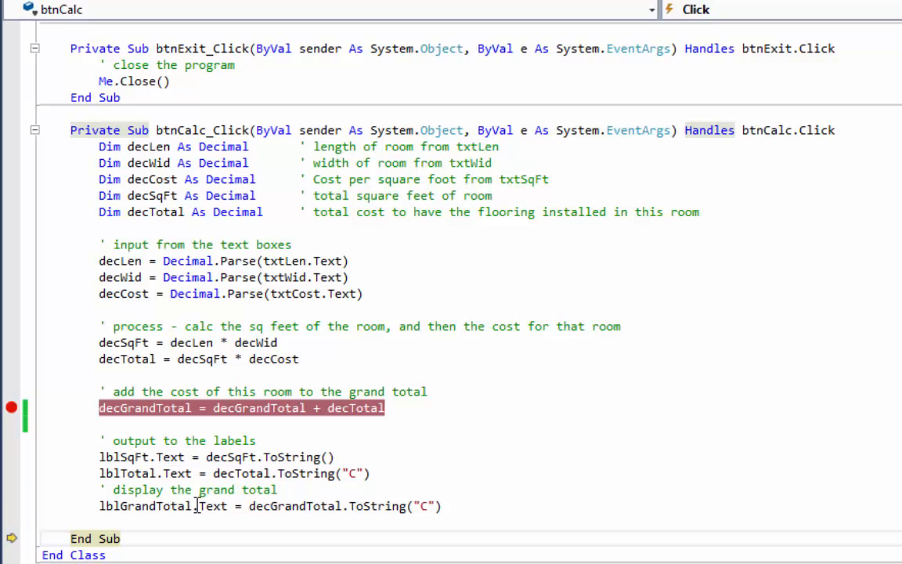
Continue so the form shows 7500 sq ft, $224,625.00 total and $225,517.50 grand total
left_click(238, 191)
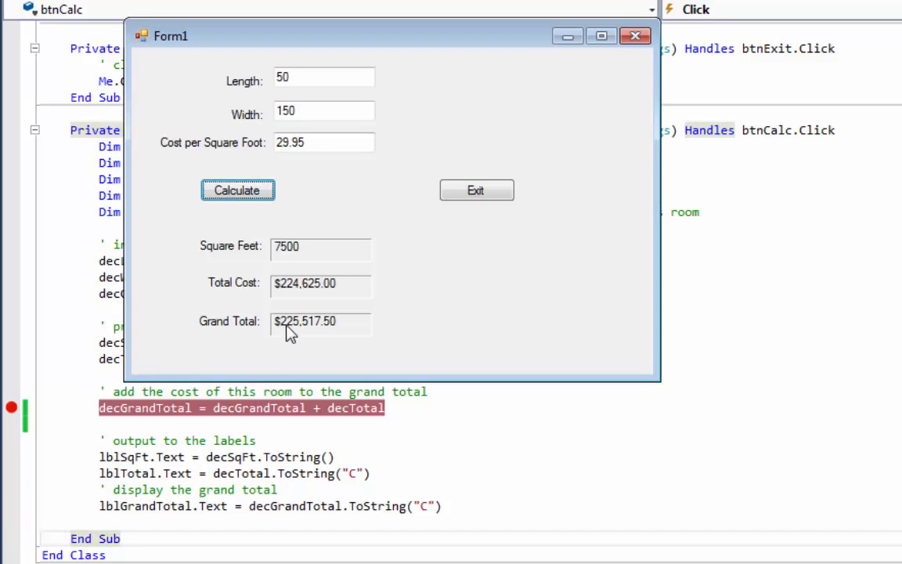
mouse_move(305, 346)
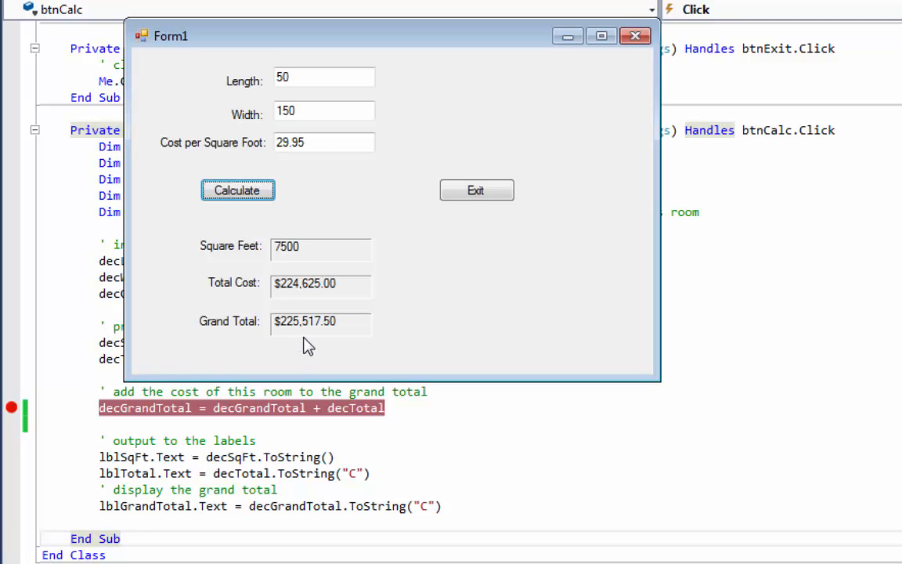
mouse_move(282, 304)
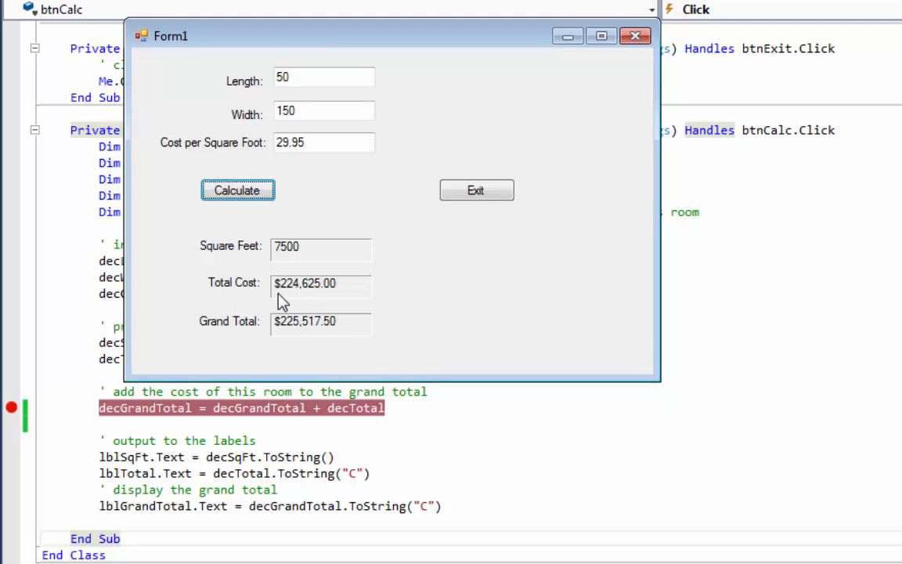
mouse_move(282, 358)
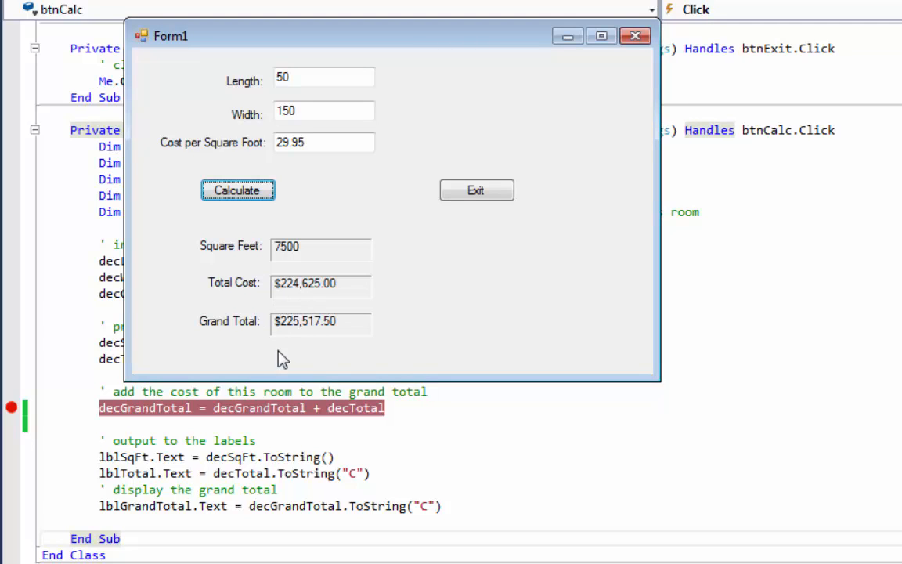
mouse_move(312, 347)
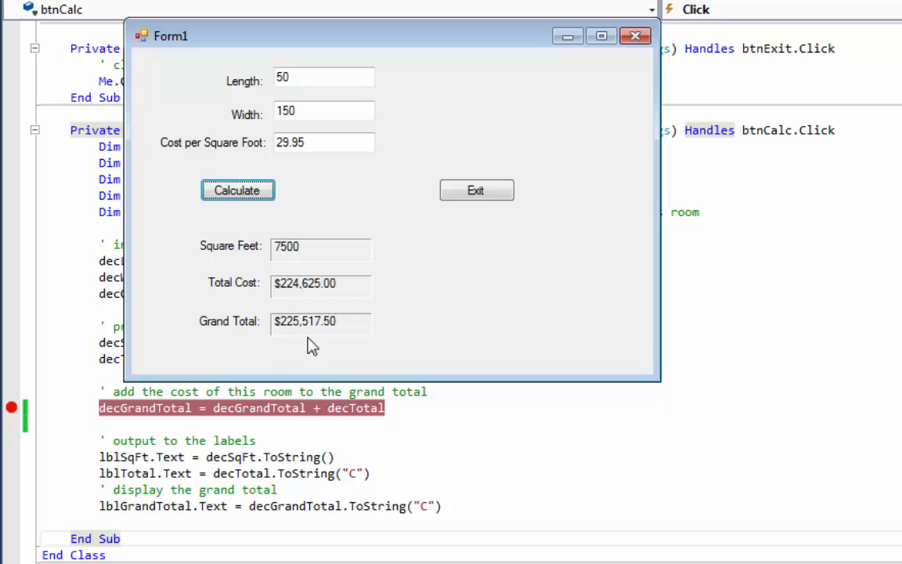
mouse_move(570, 313)
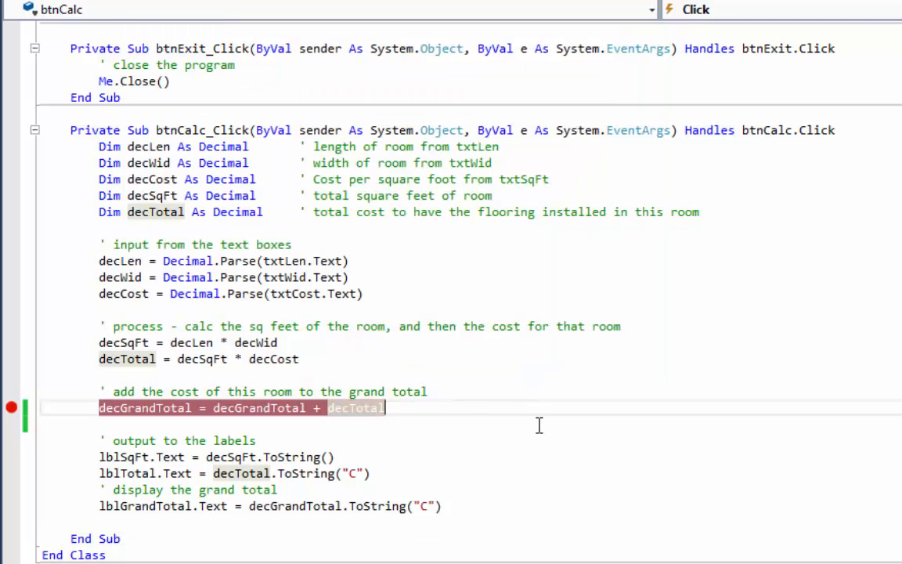
Scroll to the form-level decGrandTotal declaration and clear the grand-total breakpoint
scroll("up", 3)
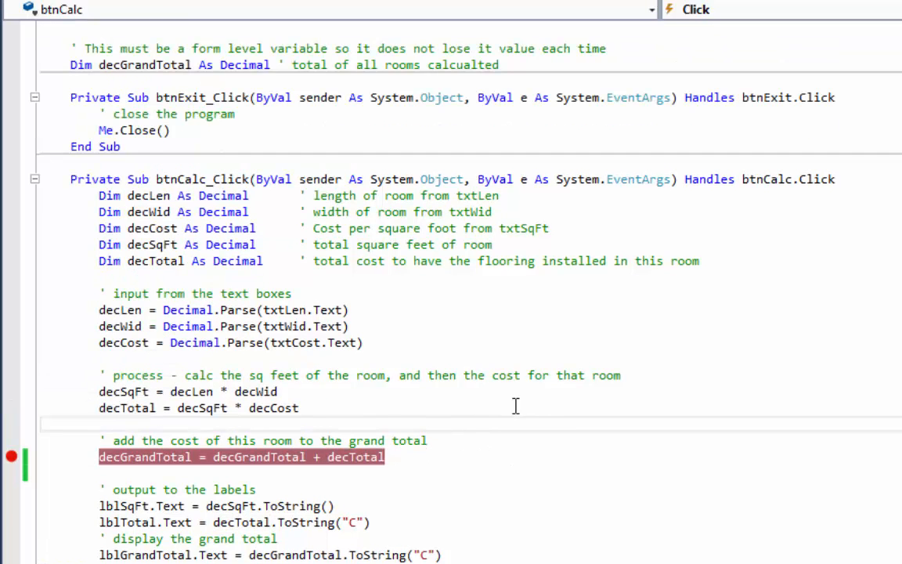
scroll("up", 3)
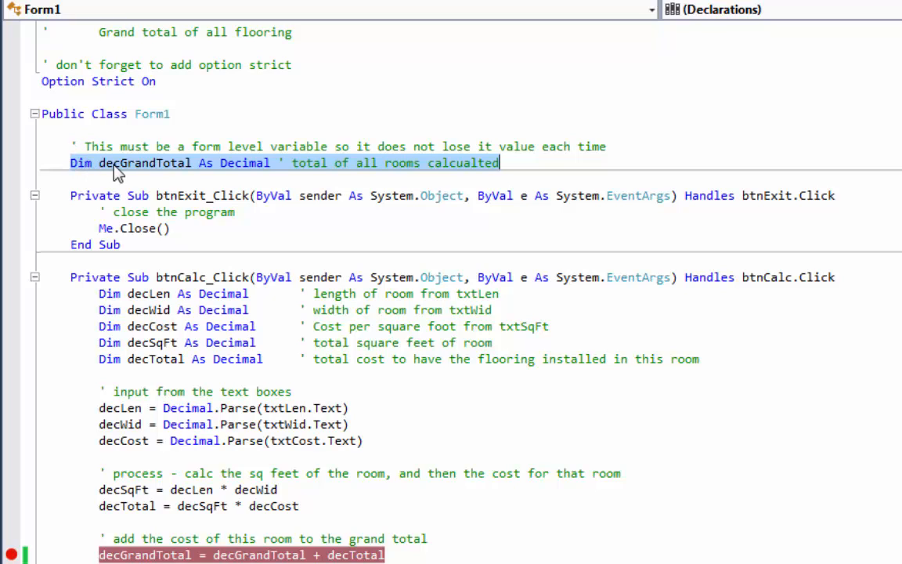
mouse_move(123, 172)
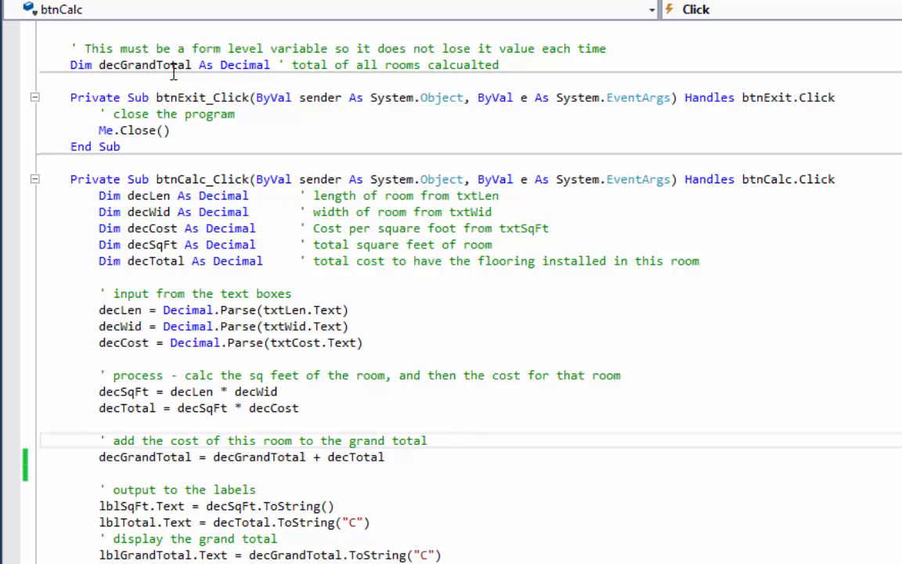
left_click(426, 441)
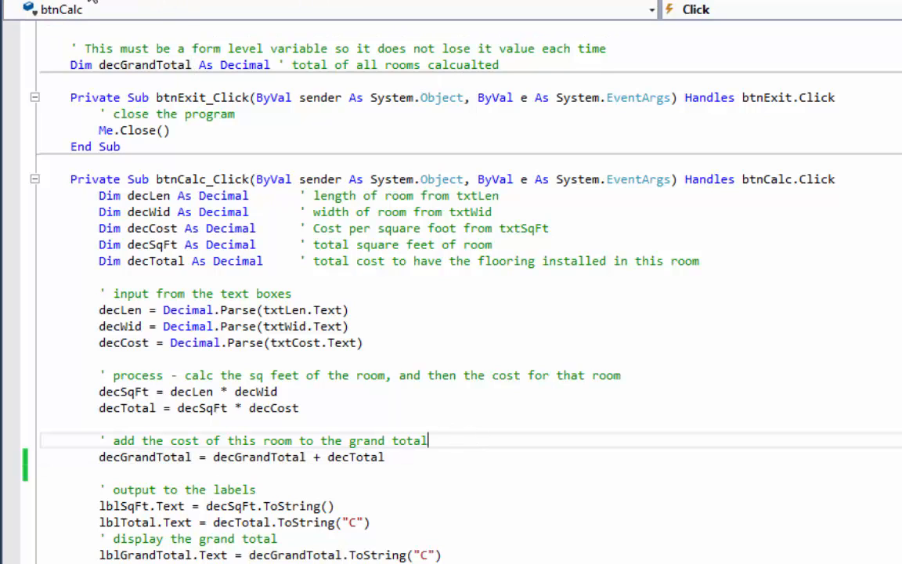